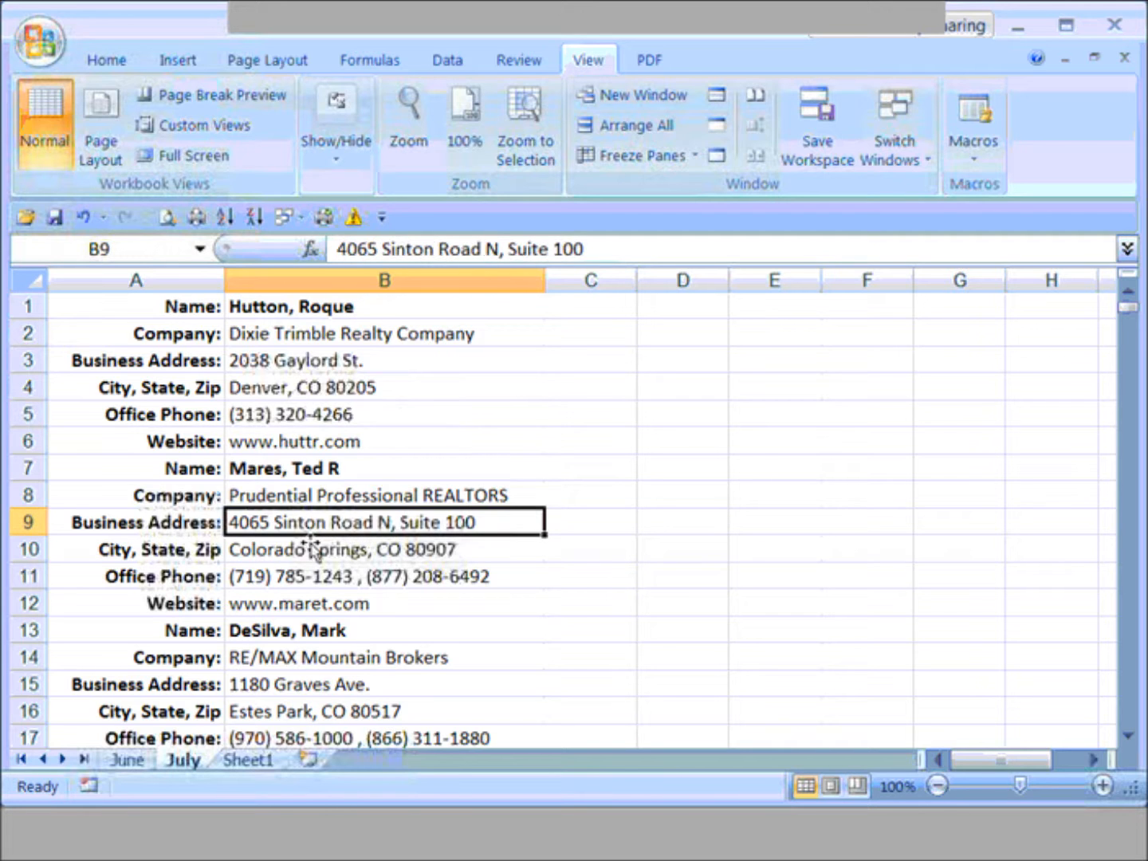
{"action": "mouse_move", "coordinate": [402, 522]}
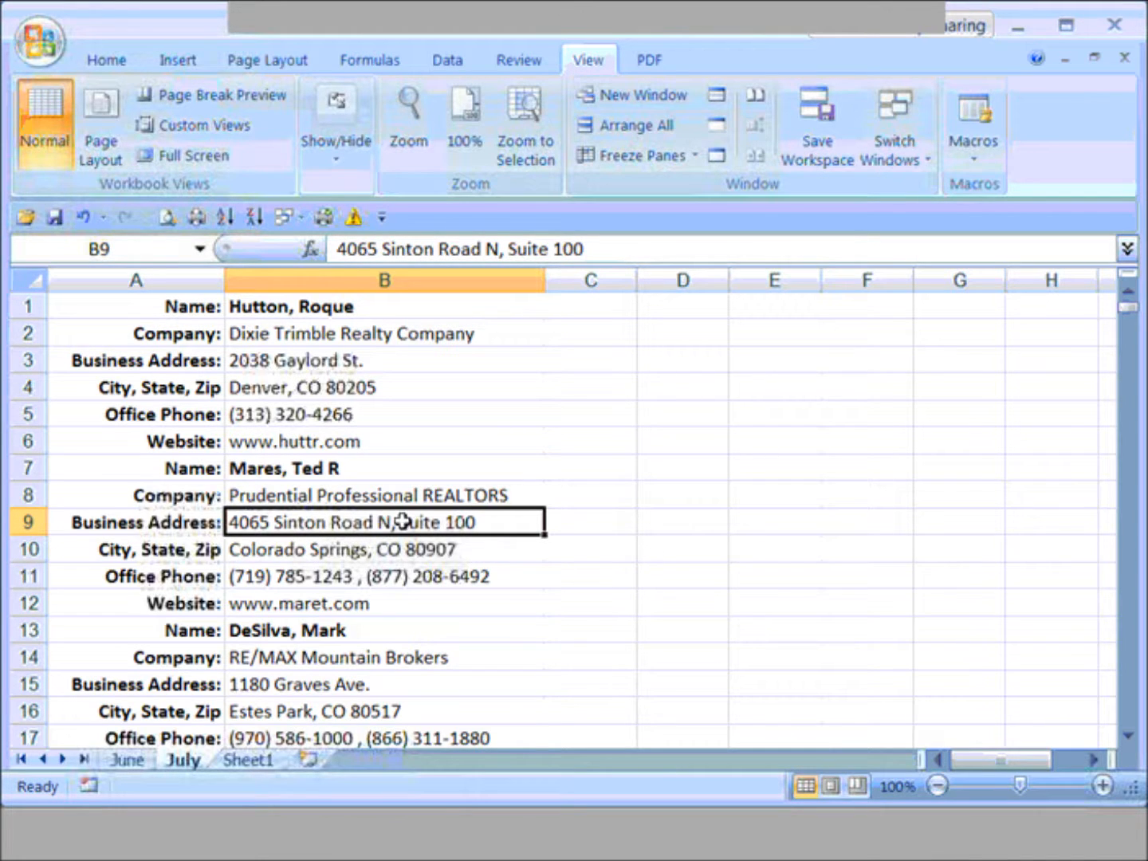
{"action": "mouse_move", "coordinate": [420, 439]}
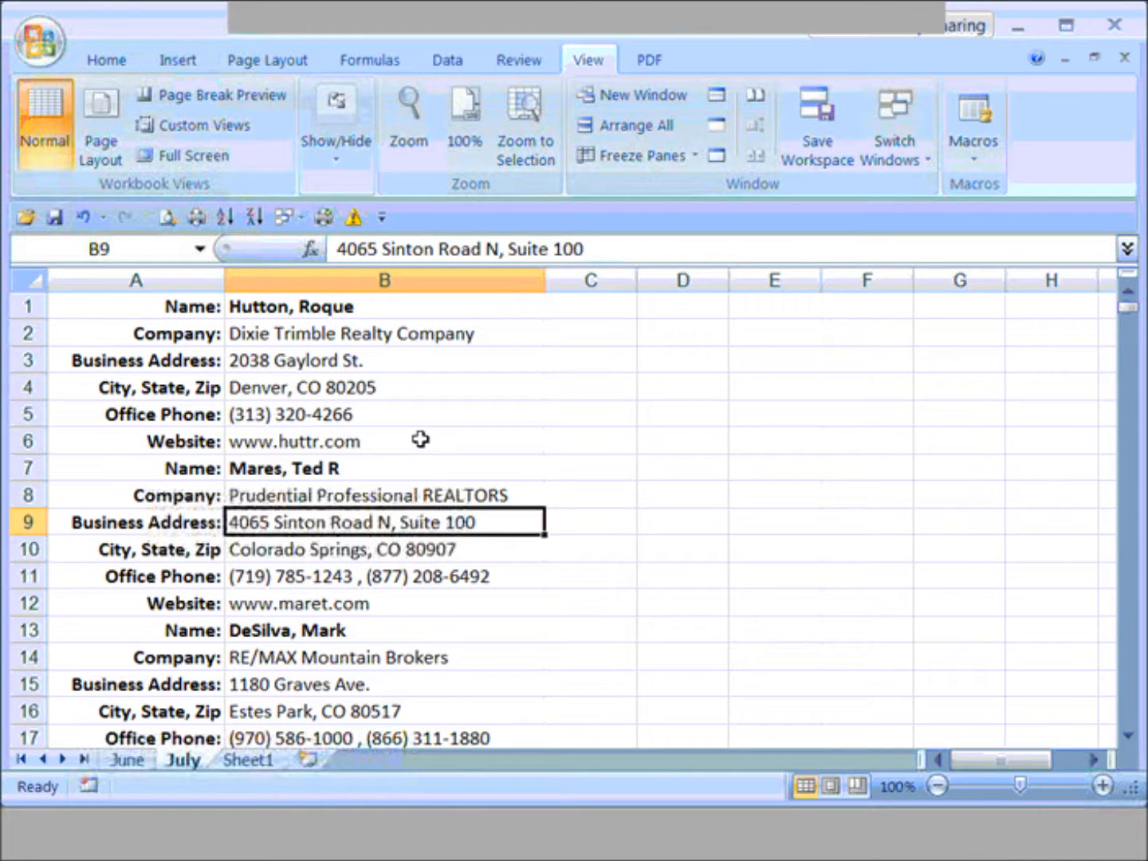
{"action": "mouse_move", "coordinate": [598, 405]}
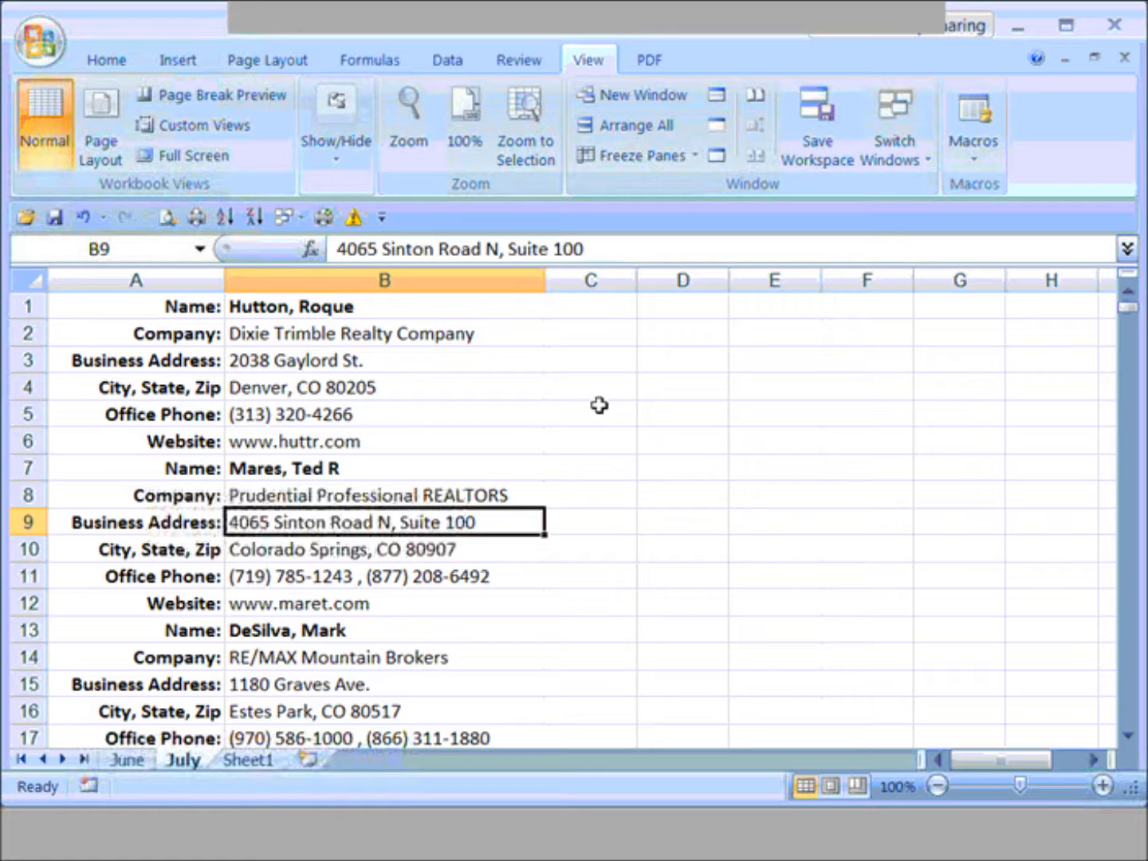
{"action": "mouse_move", "coordinate": [407, 305]}
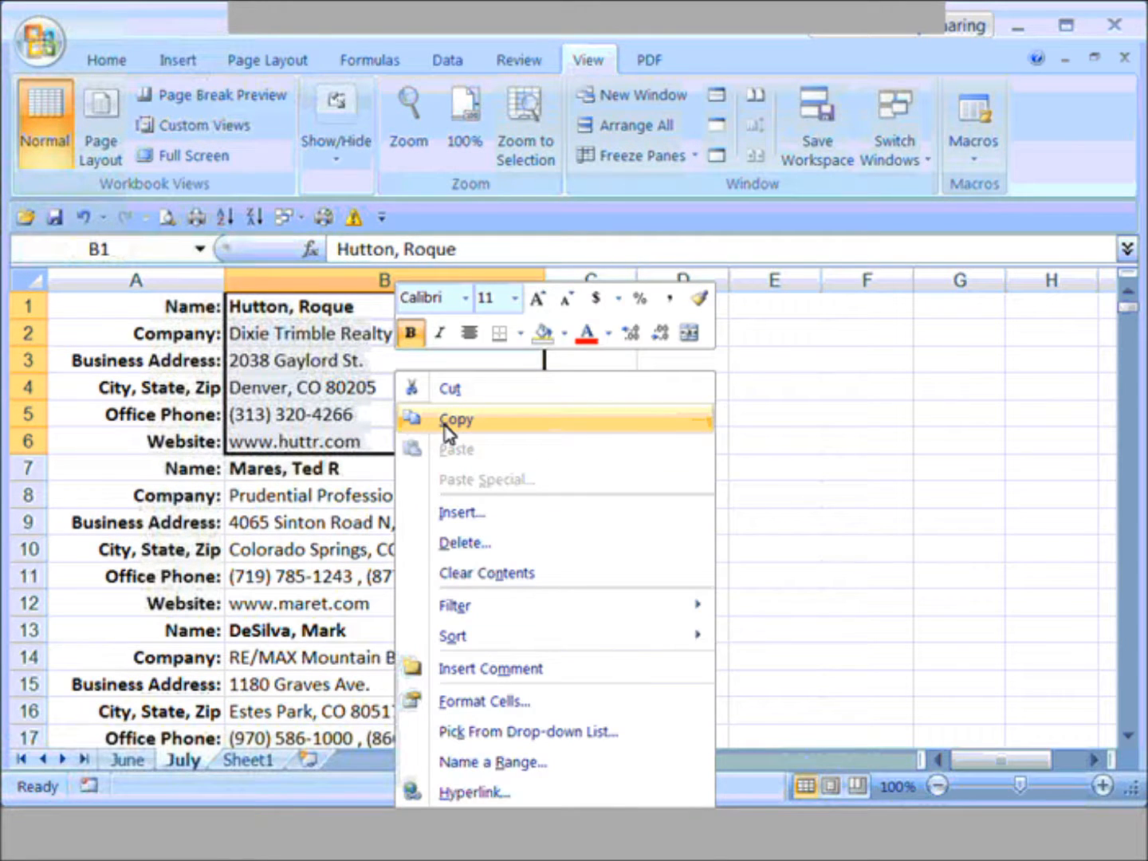
Step: Copy B1:B6 and paste it transposed across row 1 starting at D1
{"action": "left_click", "coordinate": [457, 420]}
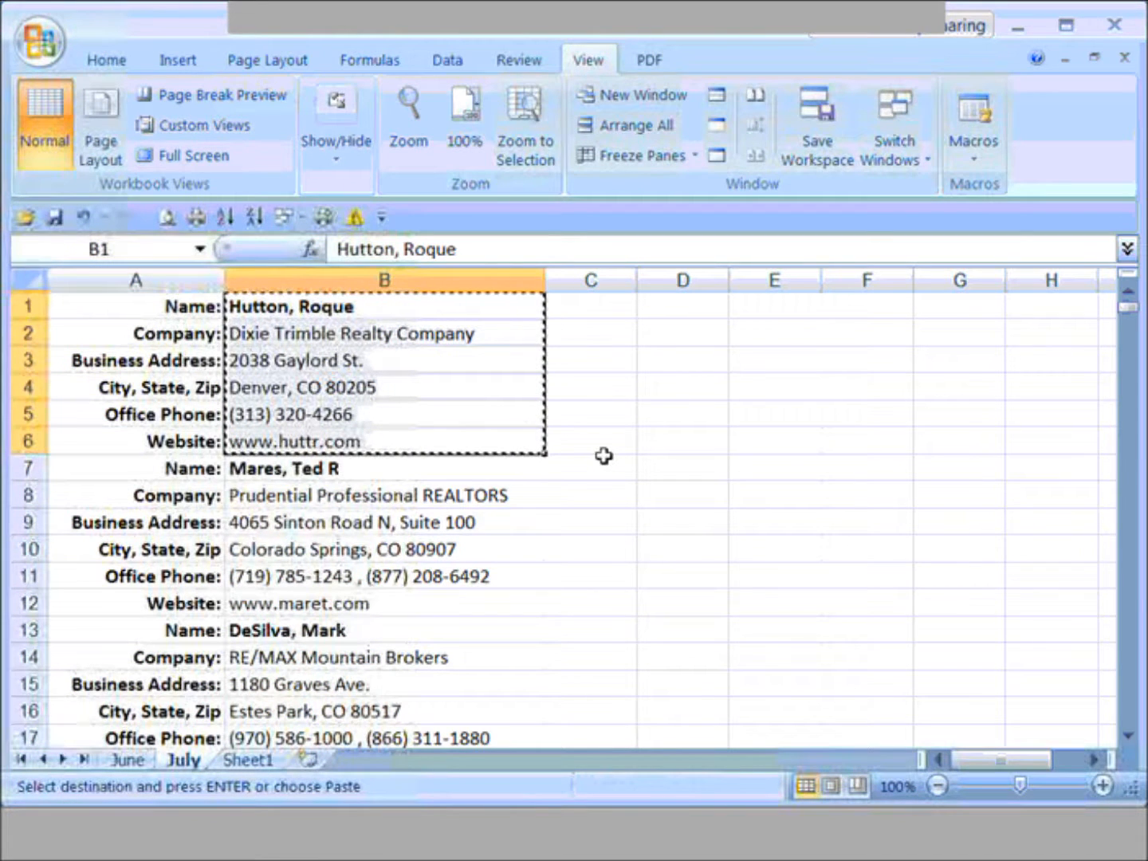
{"action": "mouse_move", "coordinate": [675, 303]}
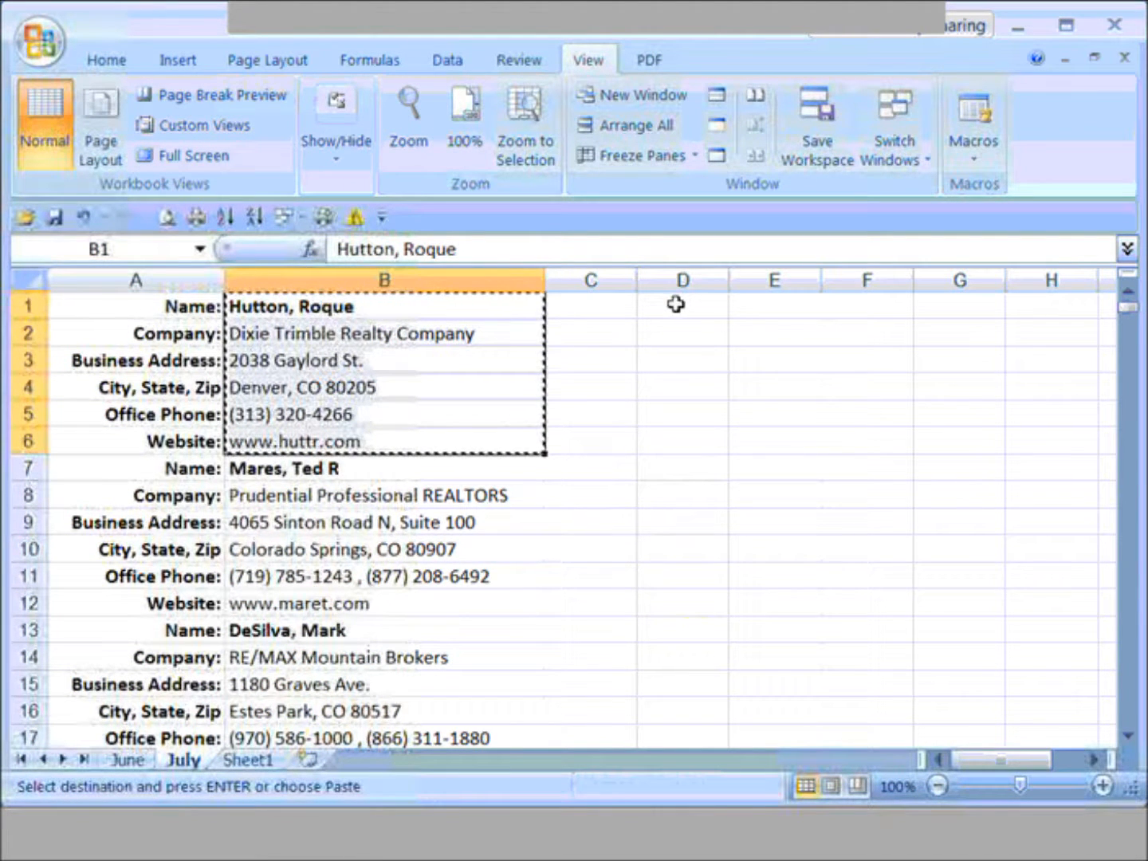
{"action": "right_click", "coordinate": [675, 304]}
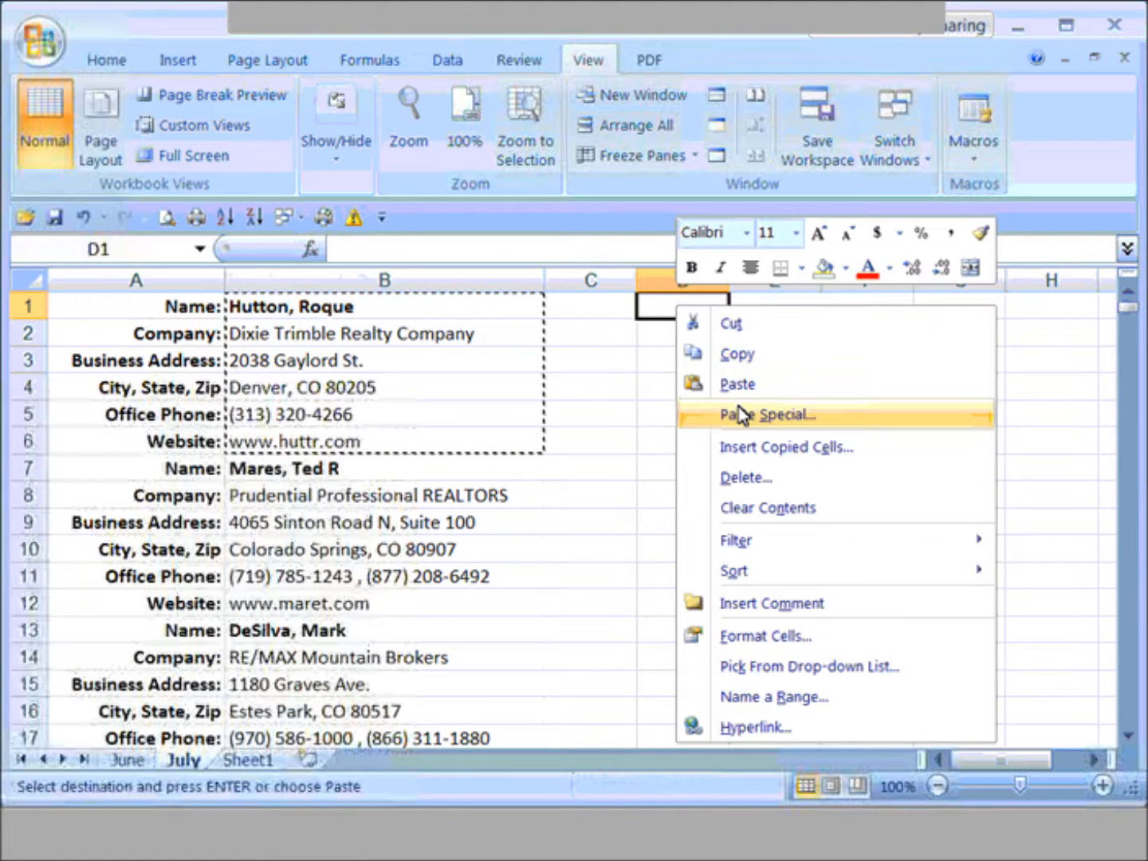
{"action": "left_click", "coordinate": [766, 414]}
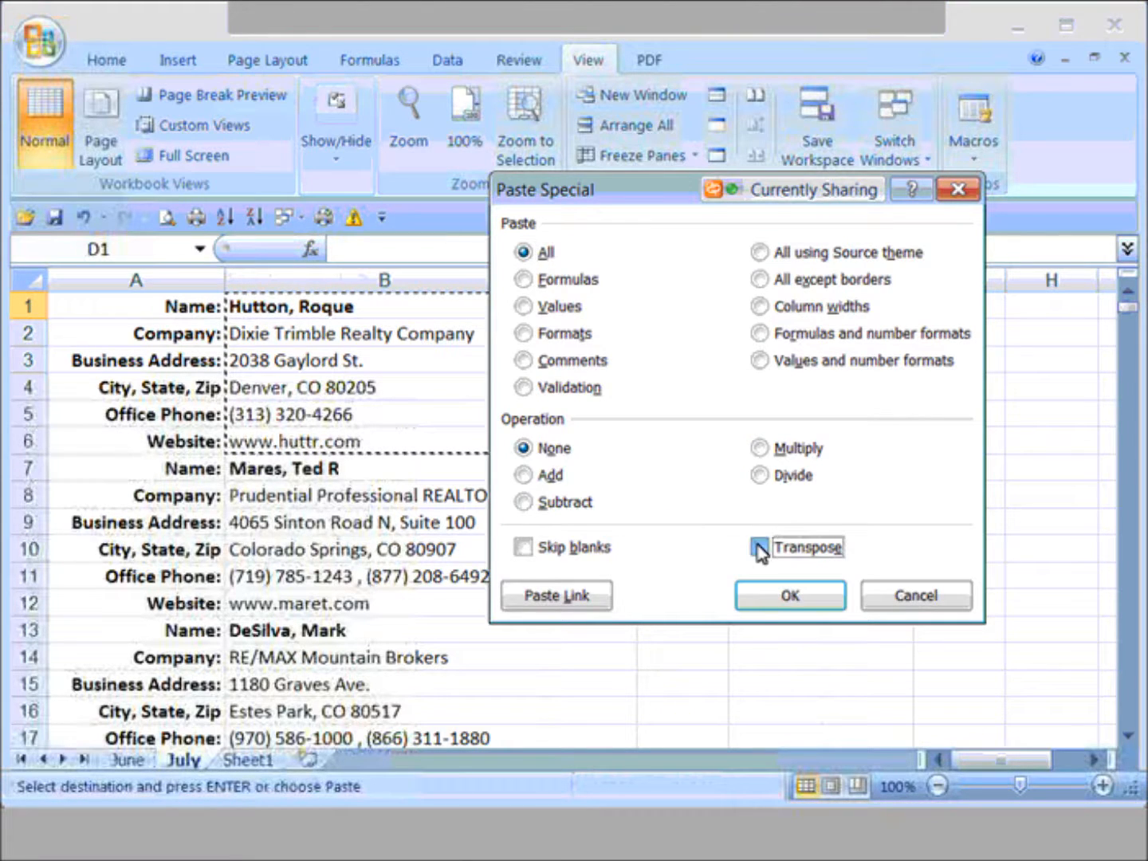
{"action": "left_click", "coordinate": [789, 595]}
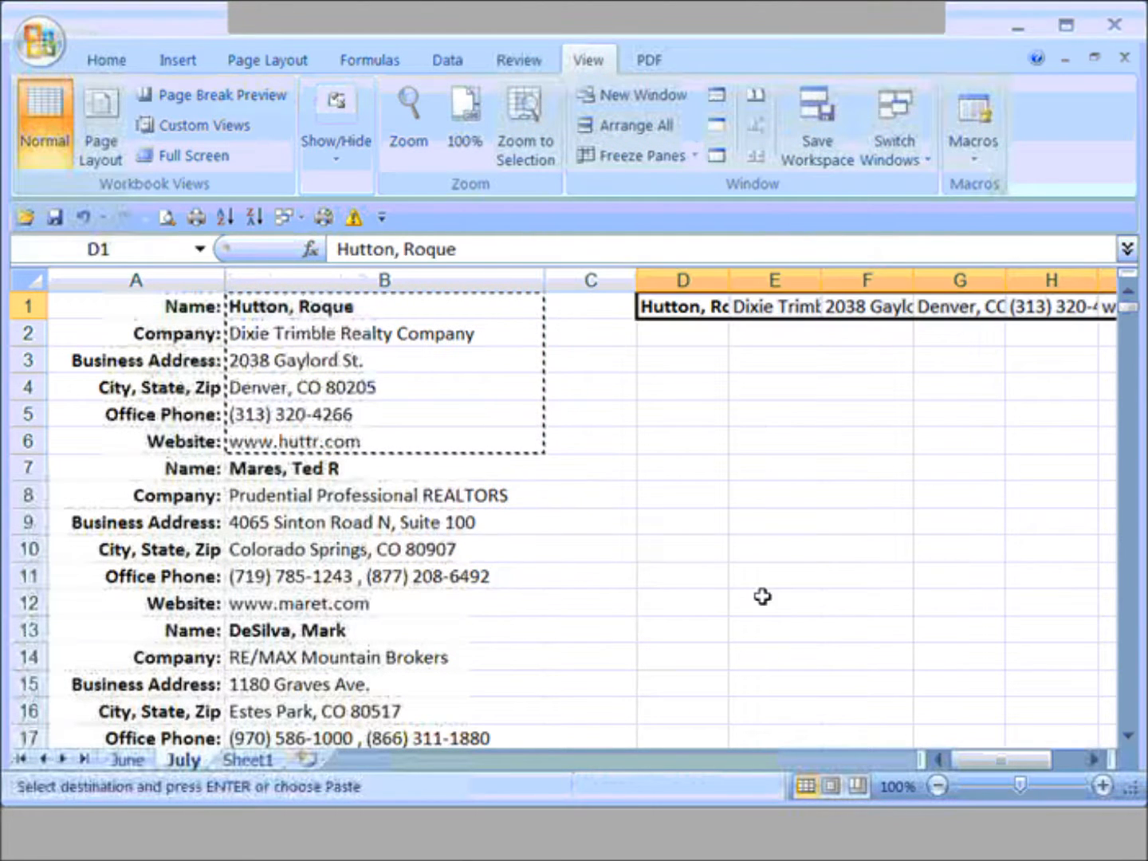
{"action": "mouse_move", "coordinate": [714, 382]}
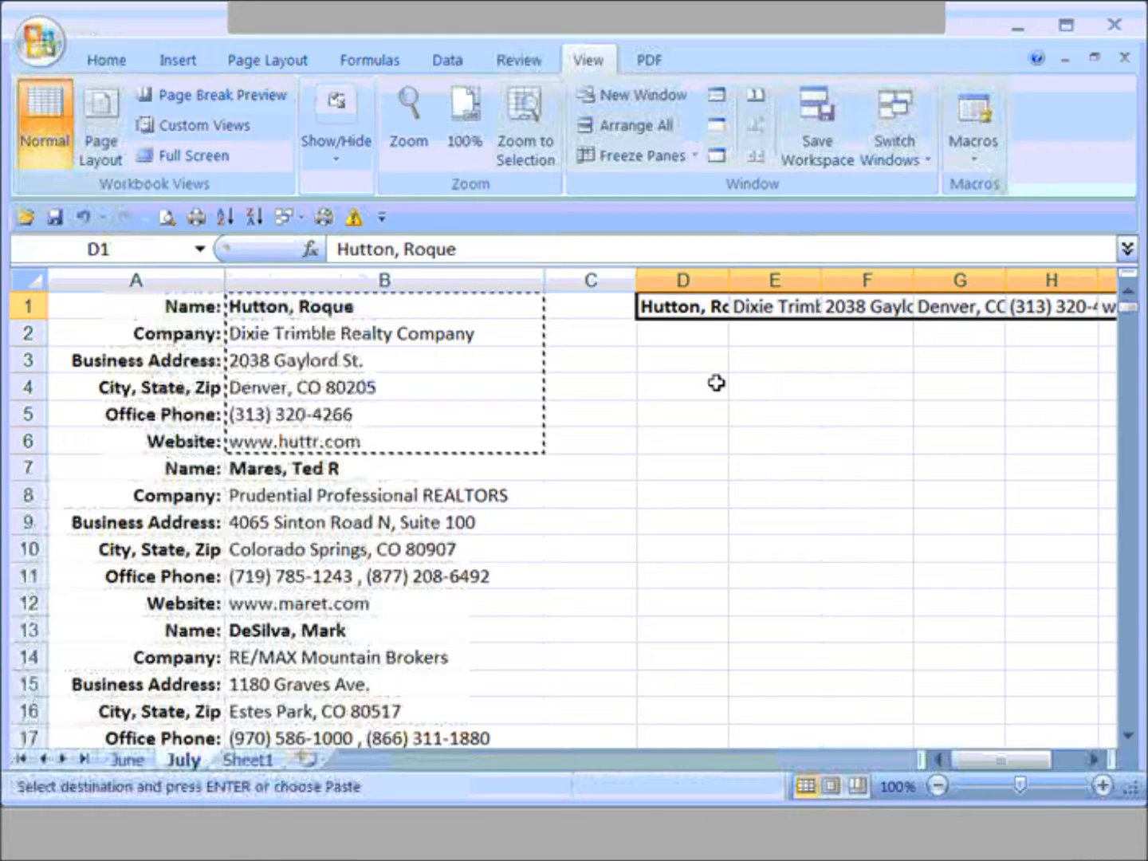
{"action": "mouse_move", "coordinate": [693, 529]}
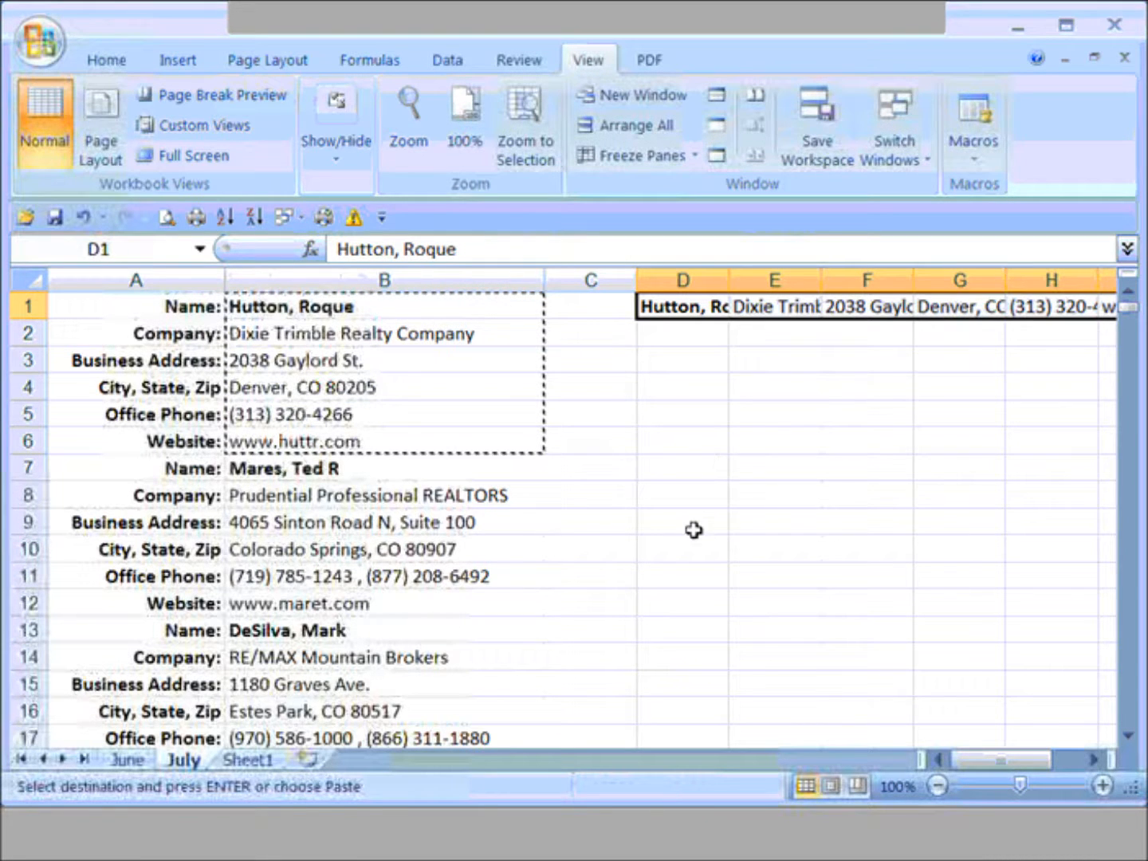
{"action": "mouse_move", "coordinate": [327, 468]}
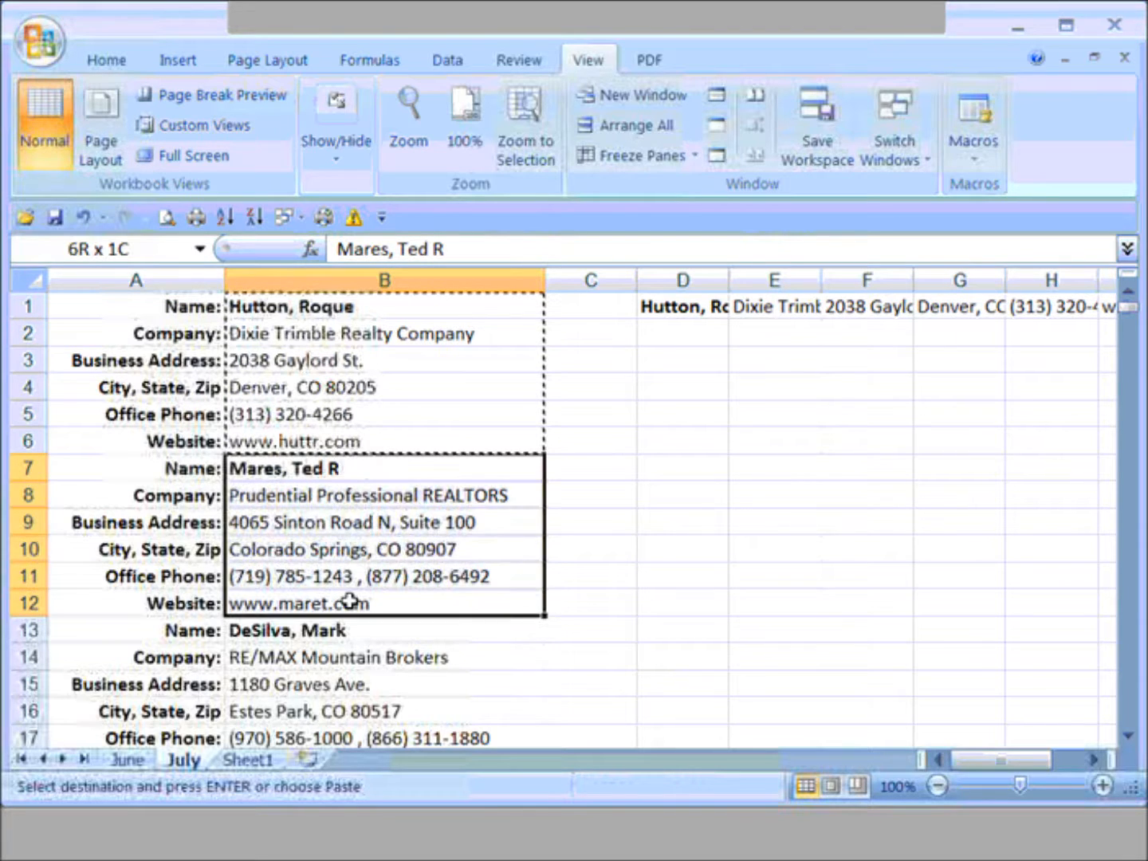
Step: Copy B7:B12 and Paste Special it transposed across row 7 from D7
{"action": "right_click", "coordinate": [383, 468]}
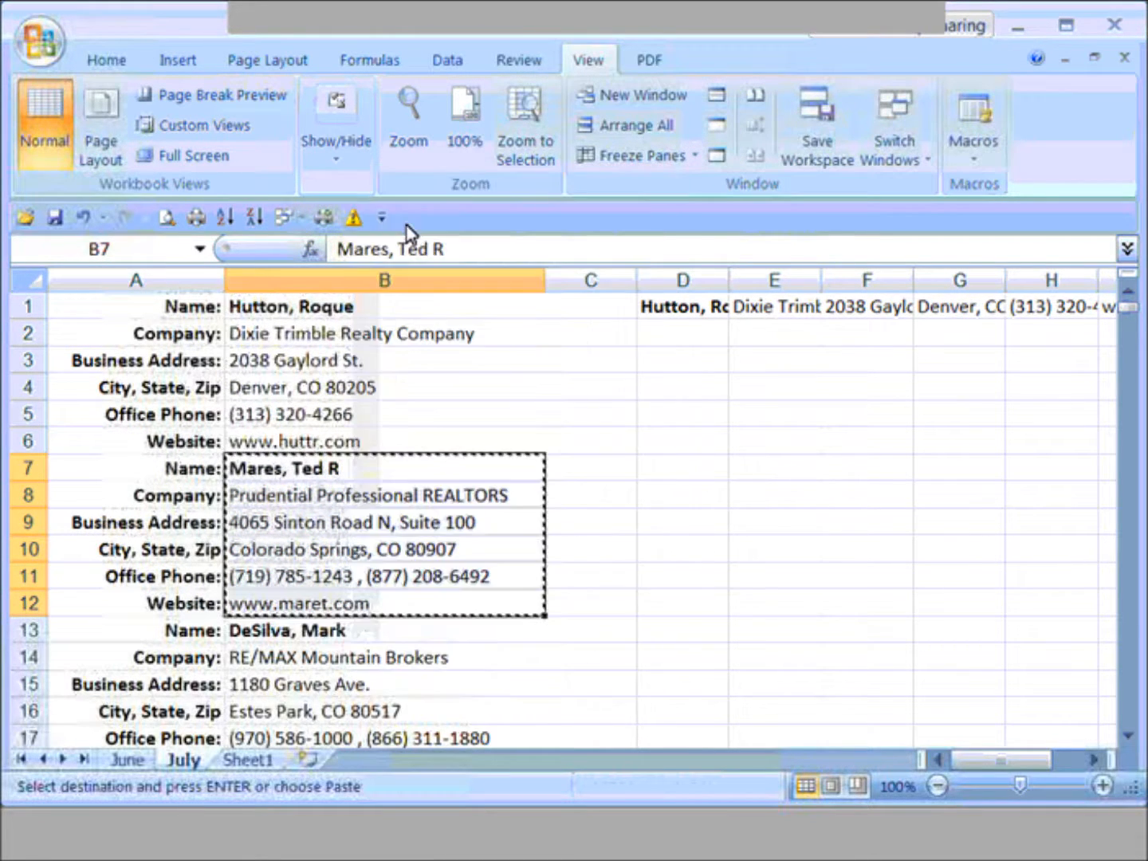
{"action": "mouse_move", "coordinate": [679, 483]}
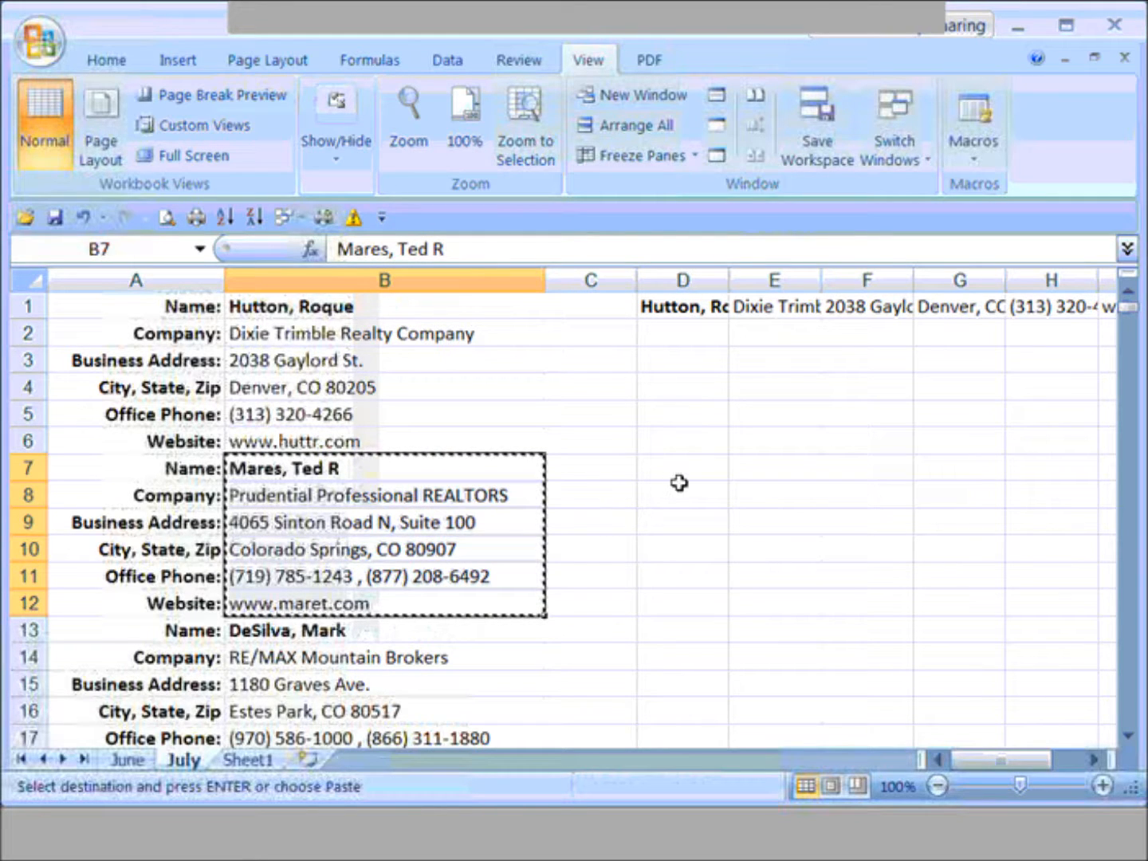
{"action": "right_click", "coordinate": [681, 470]}
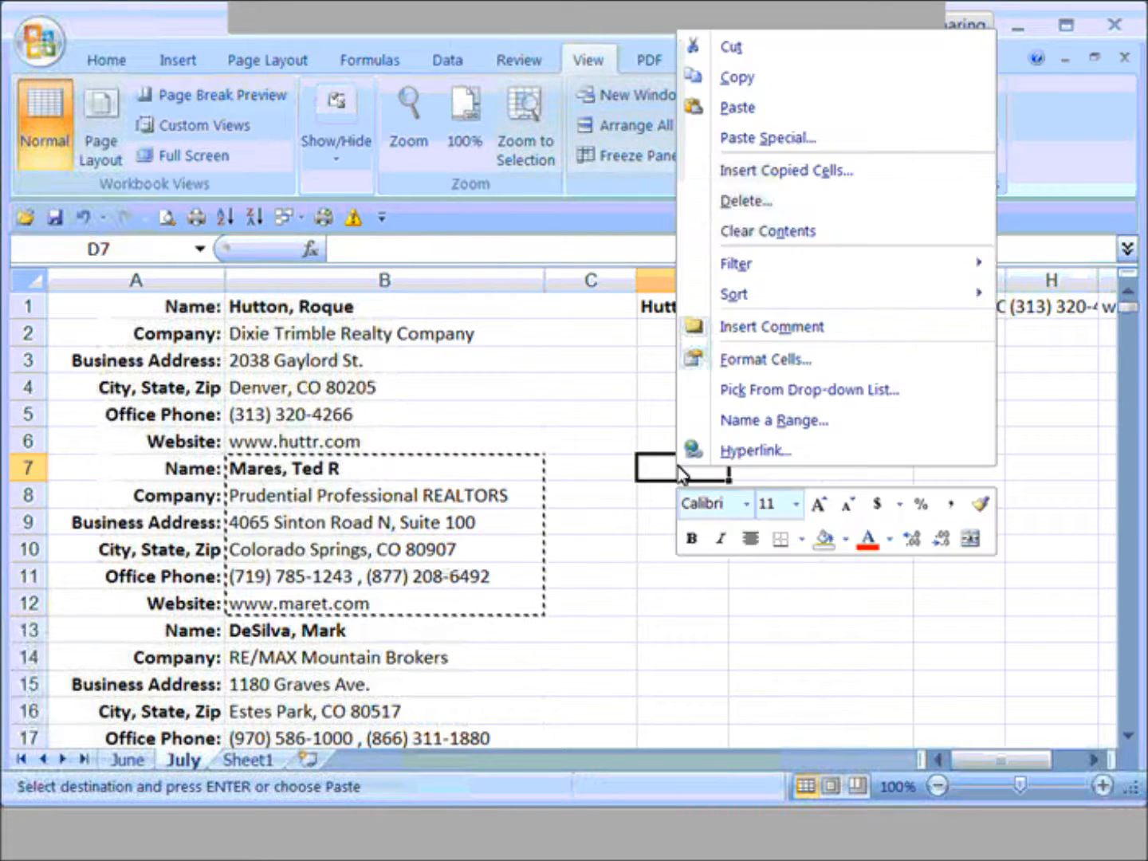
{"action": "mouse_move", "coordinate": [765, 138]}
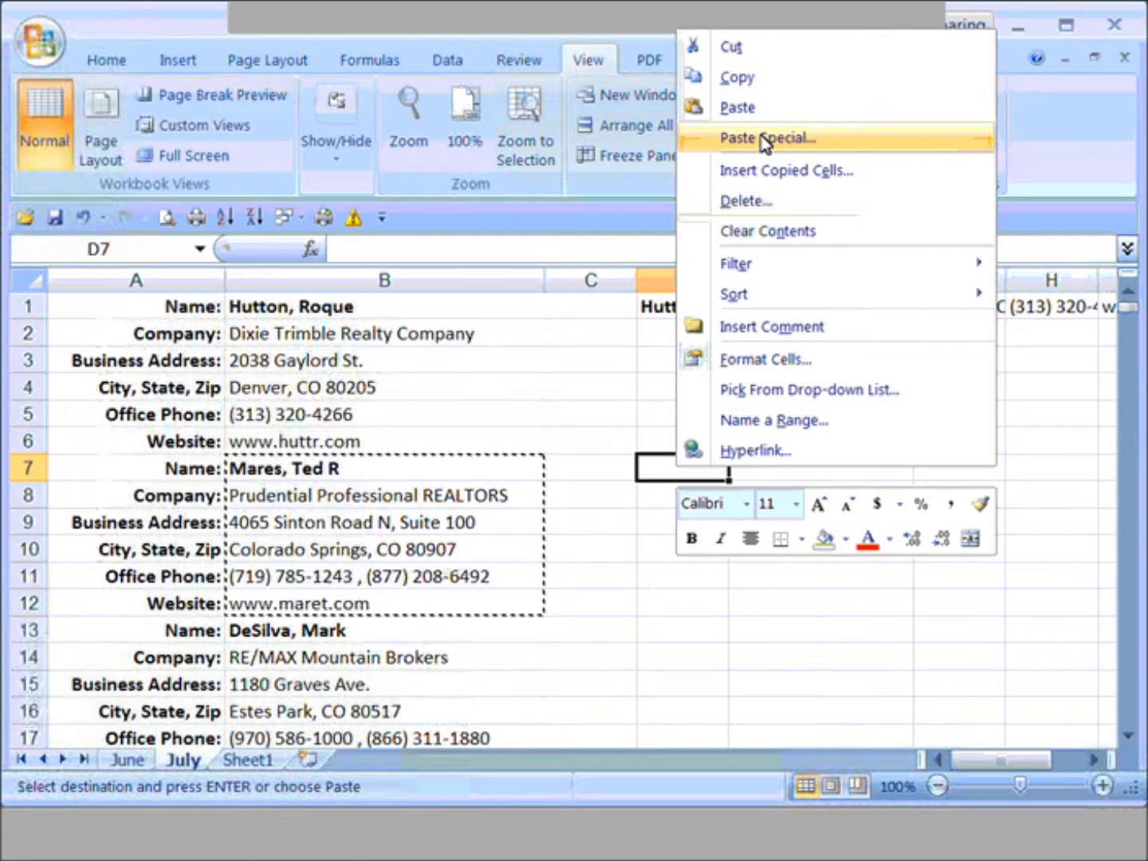
{"action": "left_click", "coordinate": [765, 138]}
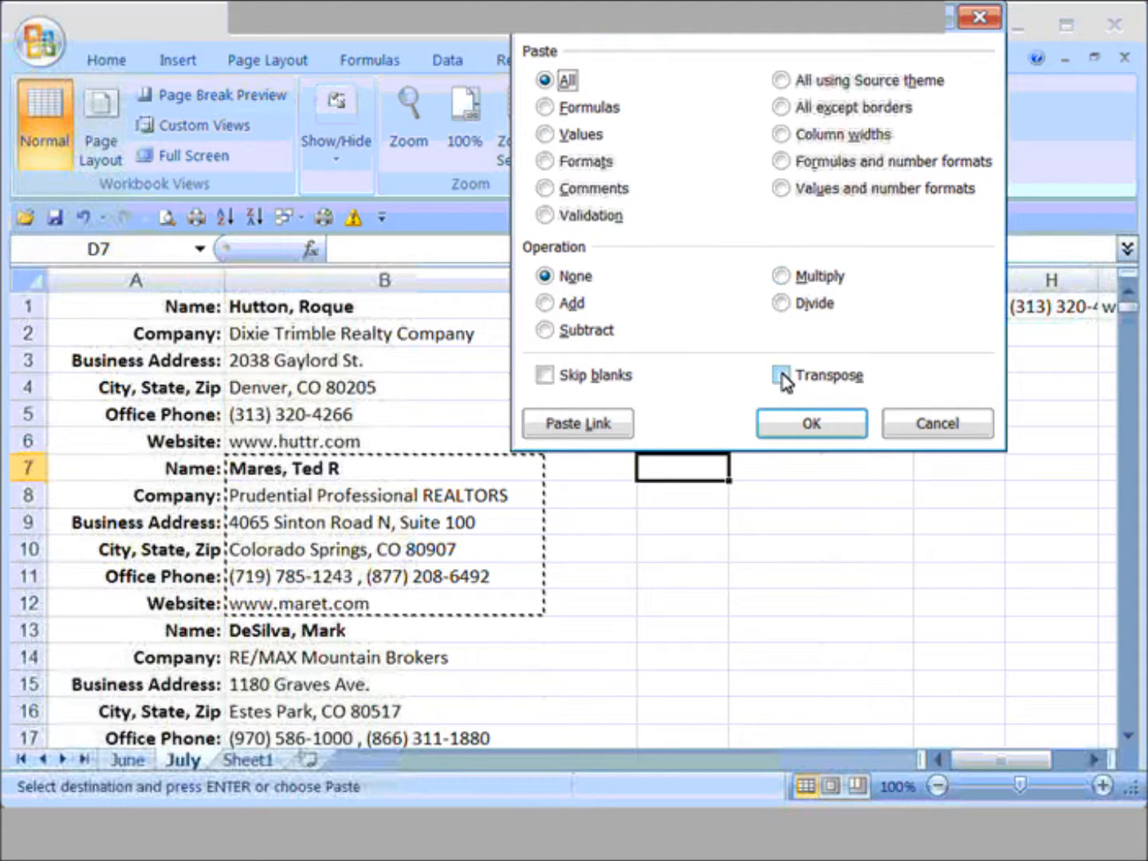
{"action": "left_click", "coordinate": [810, 423]}
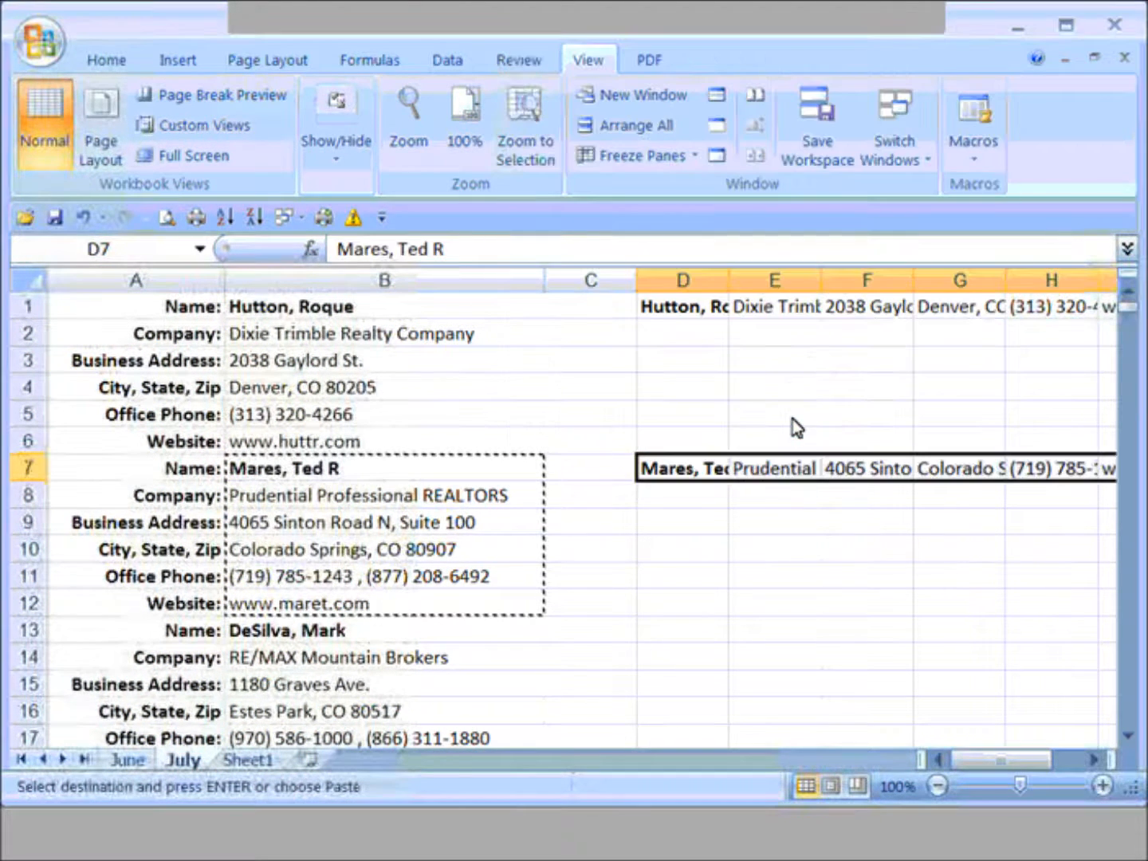
{"action": "mouse_move", "coordinate": [469, 474]}
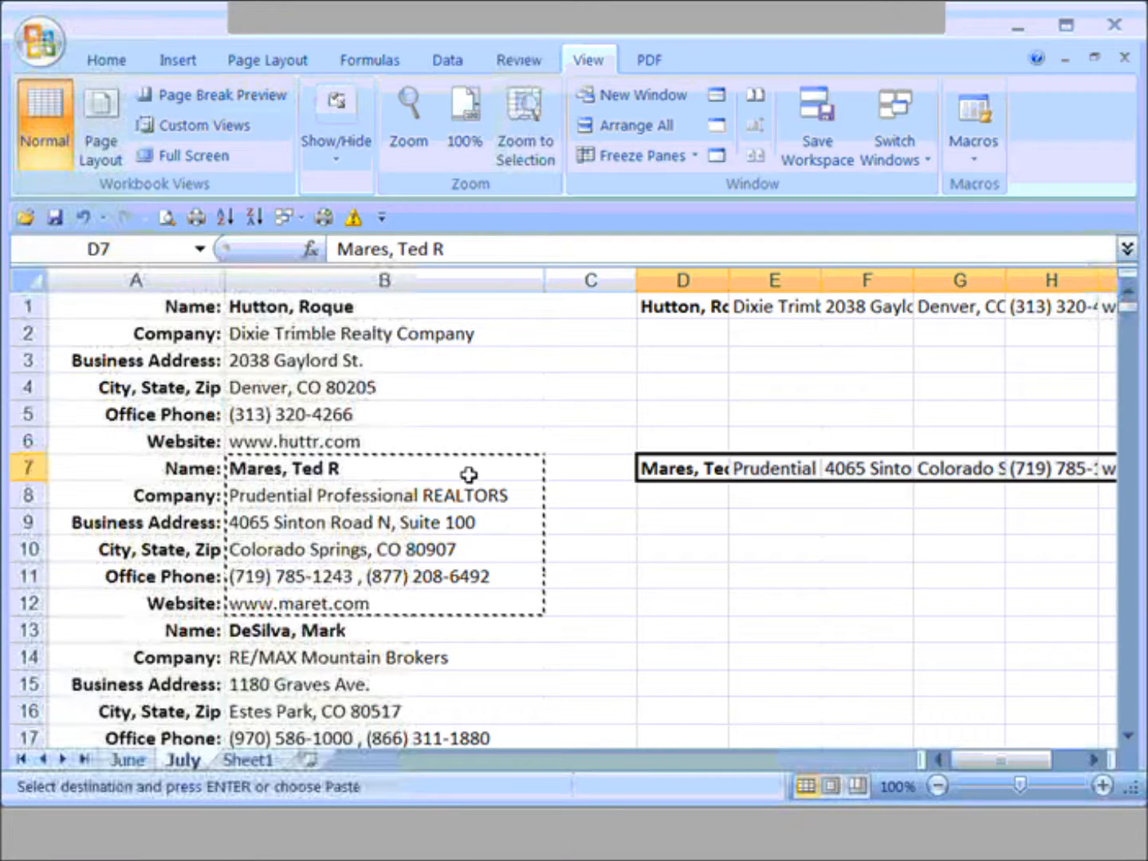
{"action": "mouse_move", "coordinate": [674, 469]}
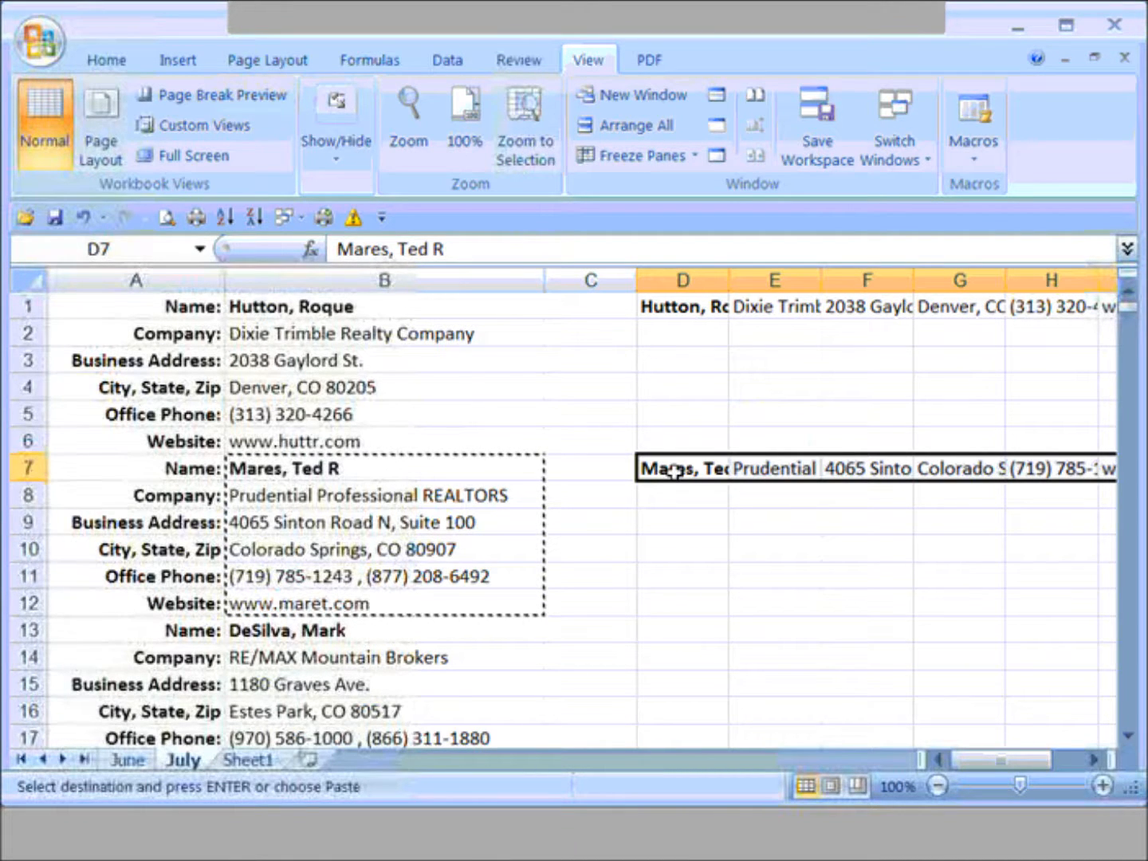
{"action": "mouse_move", "coordinate": [666, 398]}
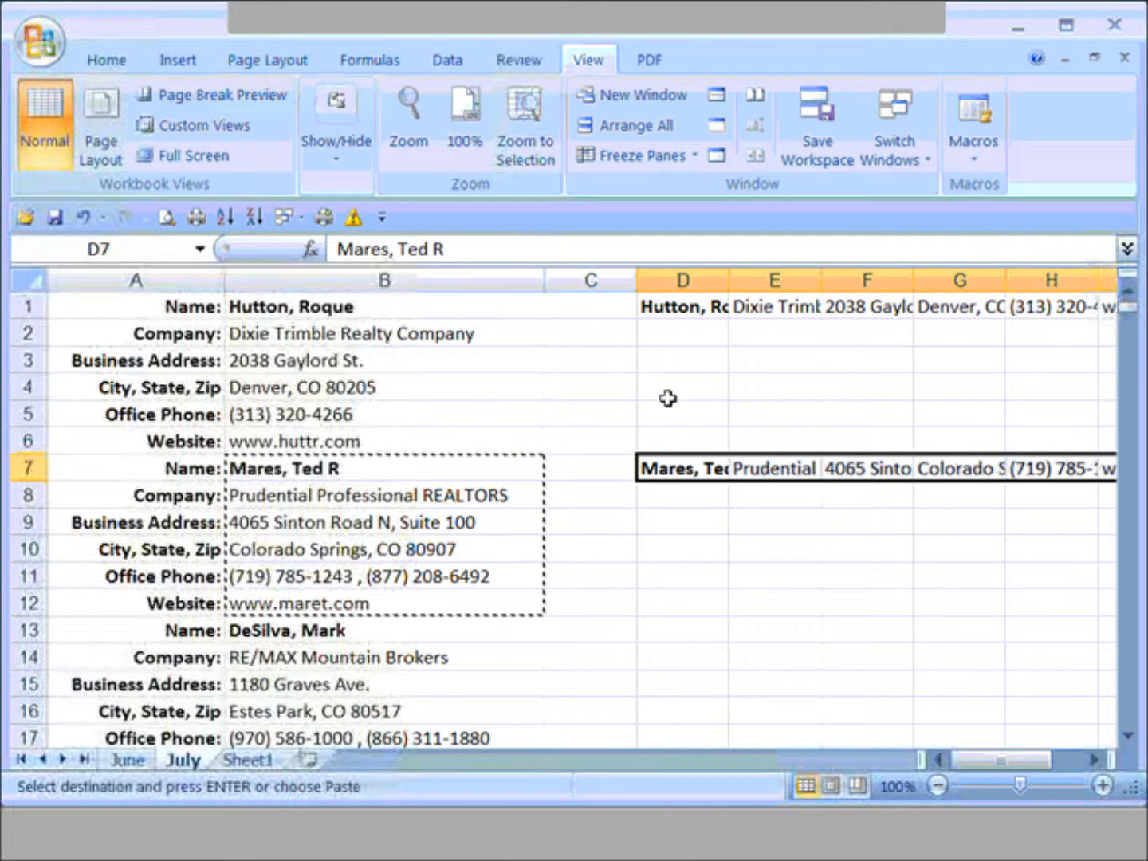
{"action": "mouse_move", "coordinate": [429, 596]}
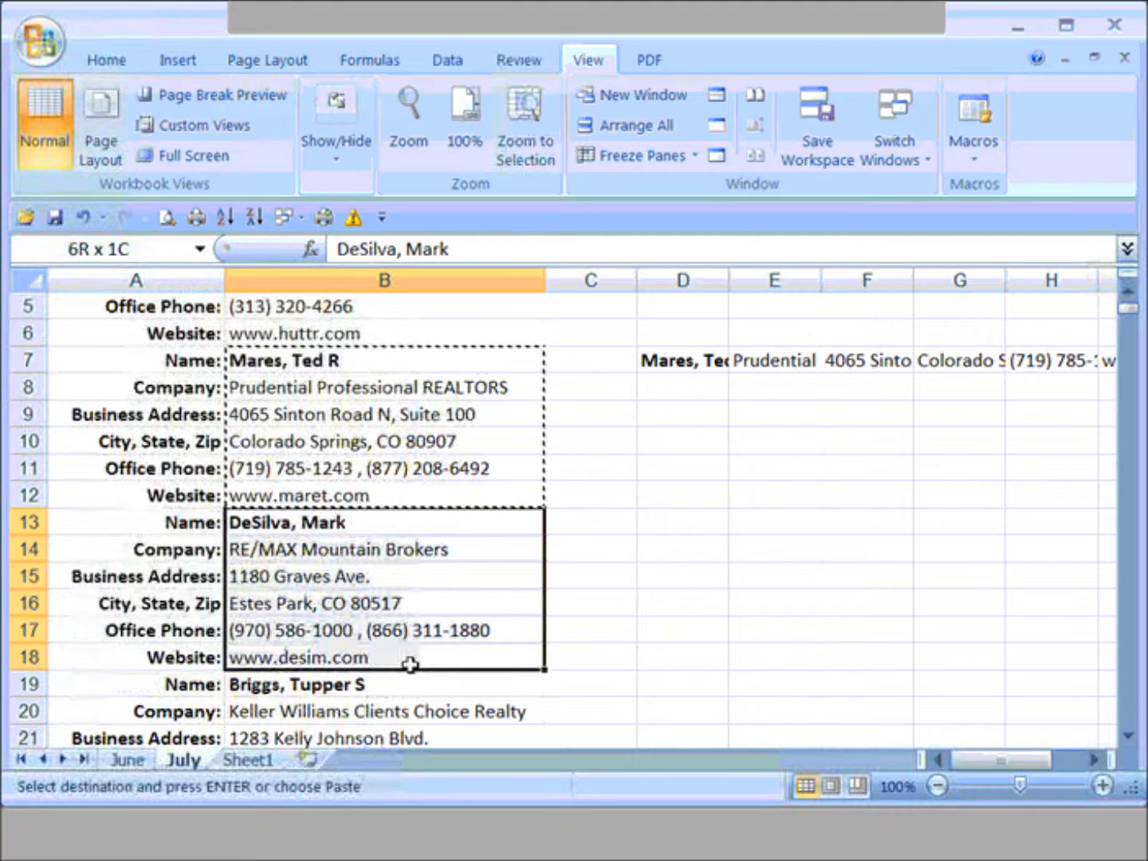
Step: Copy B13:B18, paste it transposed from D13, and clear the copy outline
{"action": "right_click", "coordinate": [383, 522]}
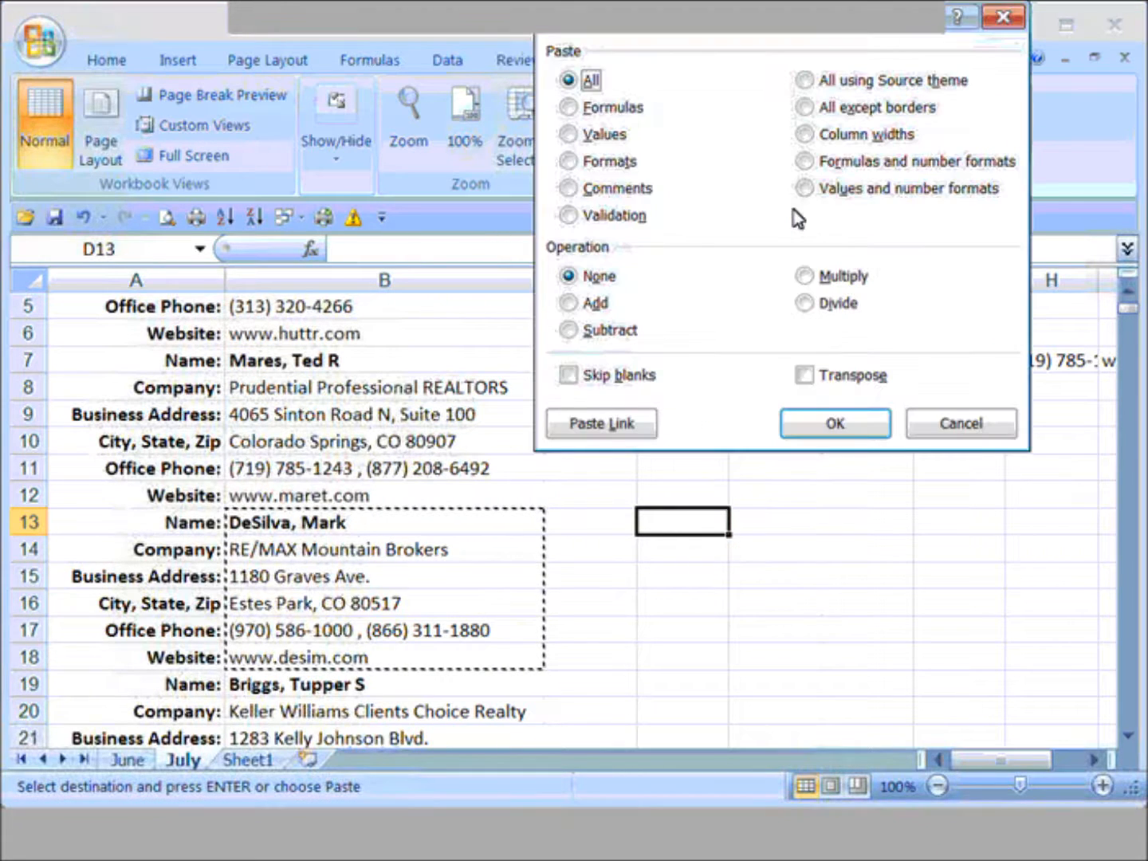
{"action": "left_click", "coordinate": [834, 423]}
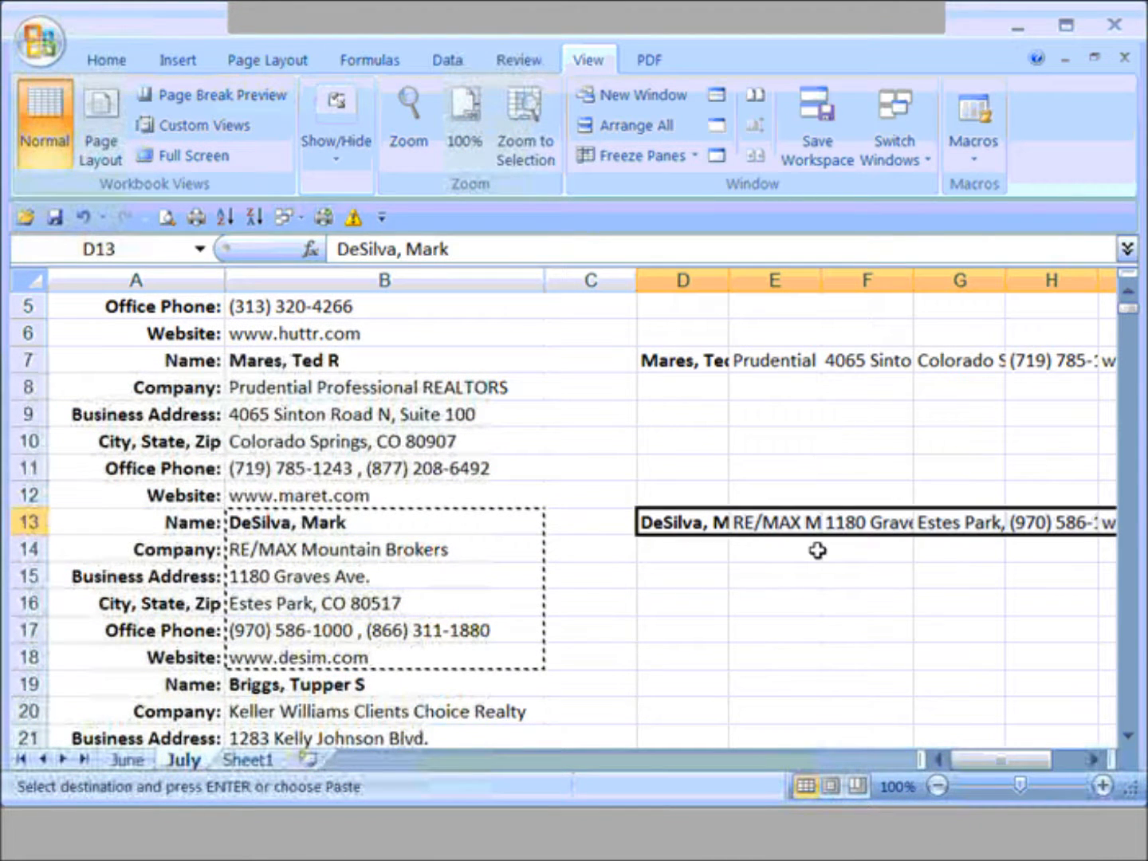
{"action": "key", "text": "Escape"}
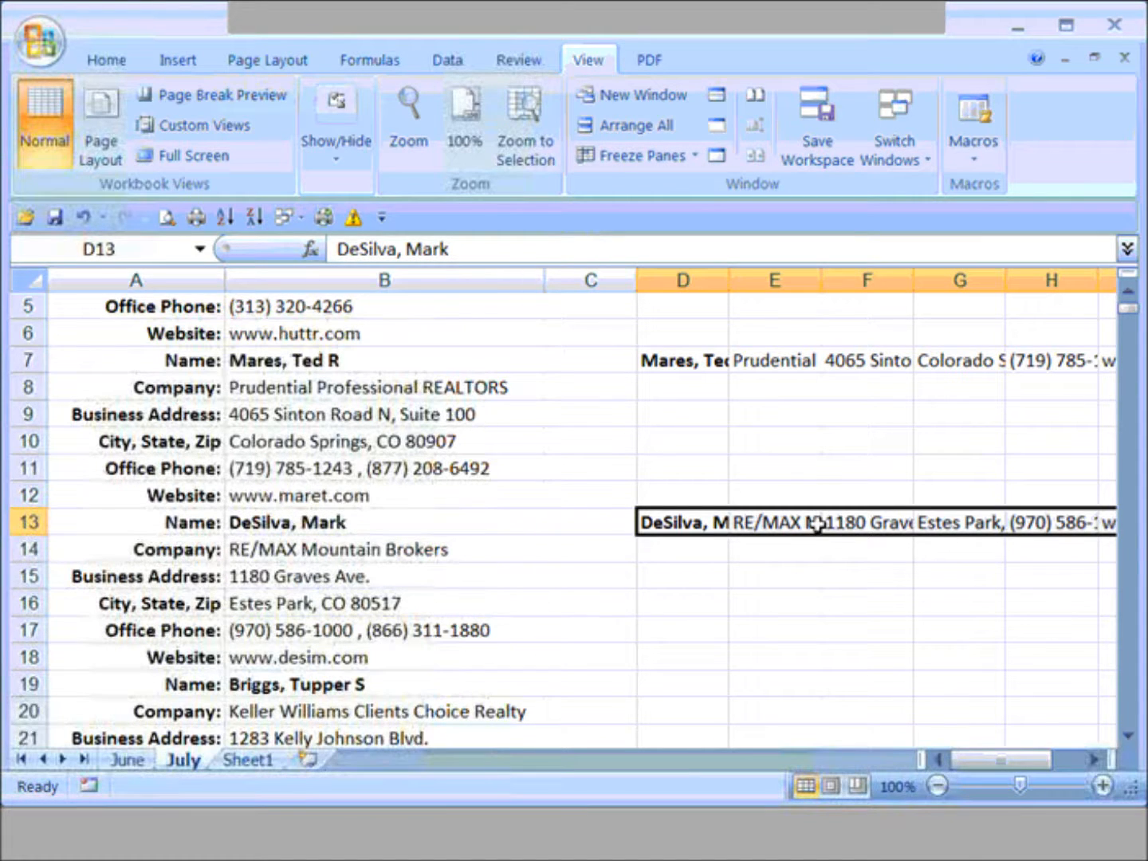
{"action": "mouse_move", "coordinate": [781, 462]}
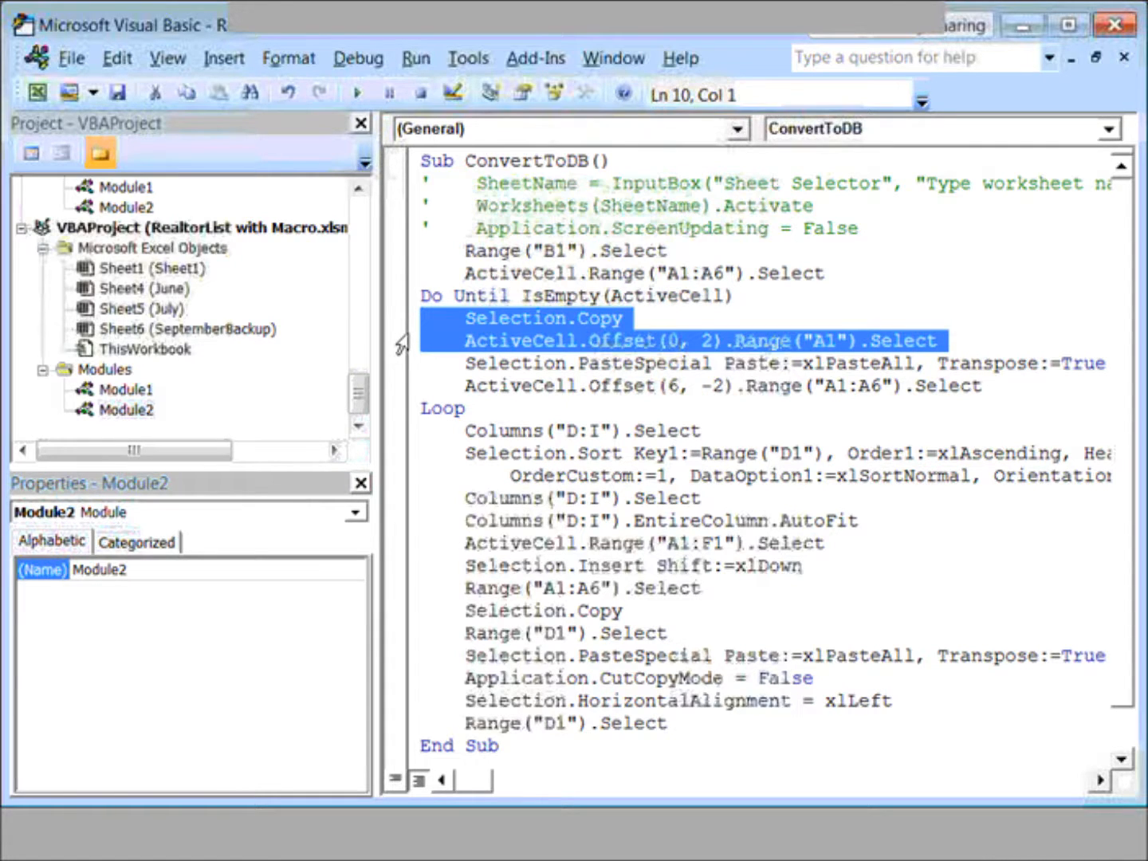
{"action": "mouse_move", "coordinate": [421, 351]}
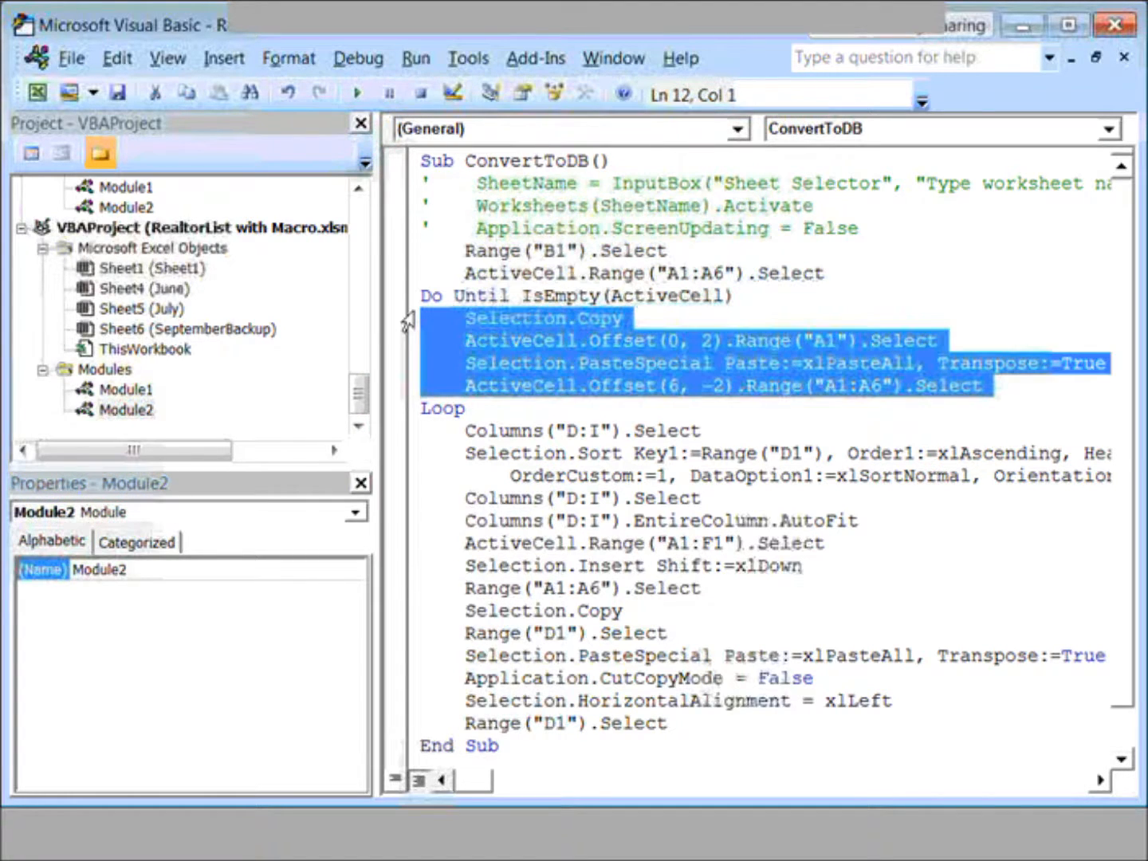
Step: Highlight the Do Until…Loop block in the ConvertToDB macro code
{"action": "left_click", "coordinate": [577, 296]}
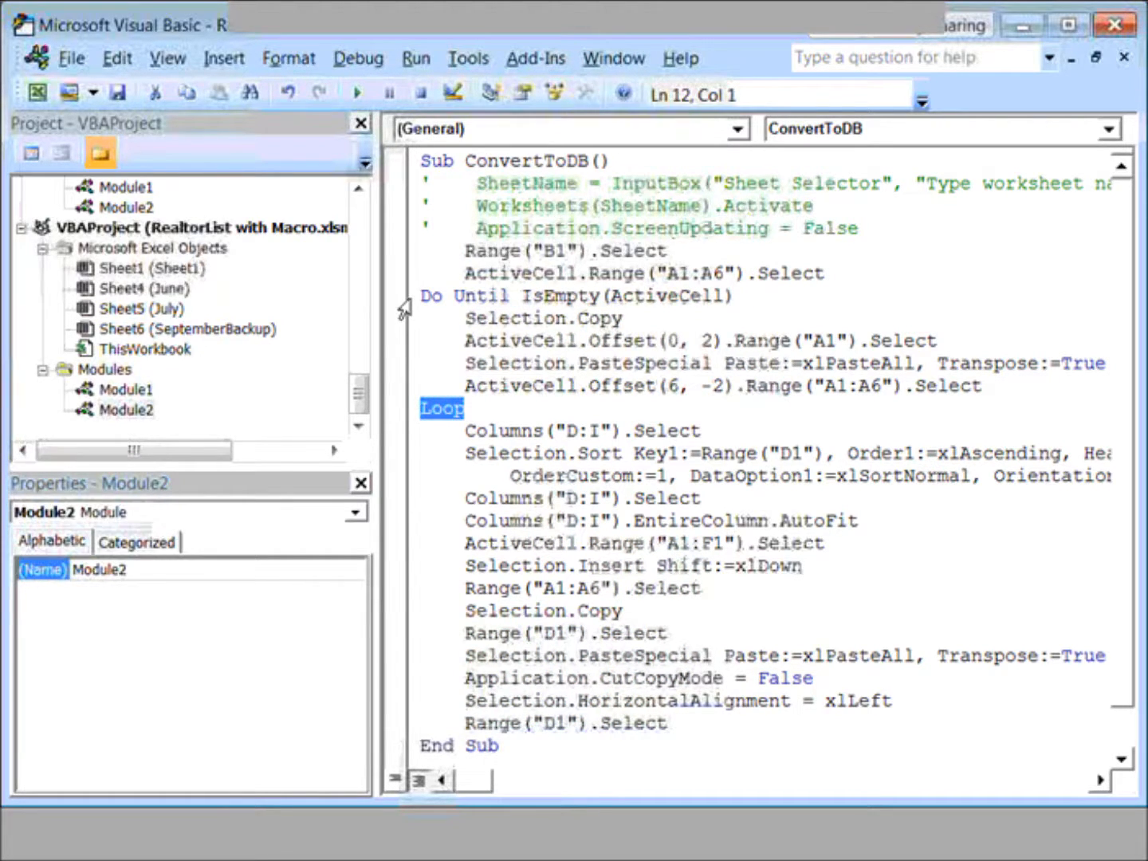
{"action": "left_click", "coordinate": [578, 296]}
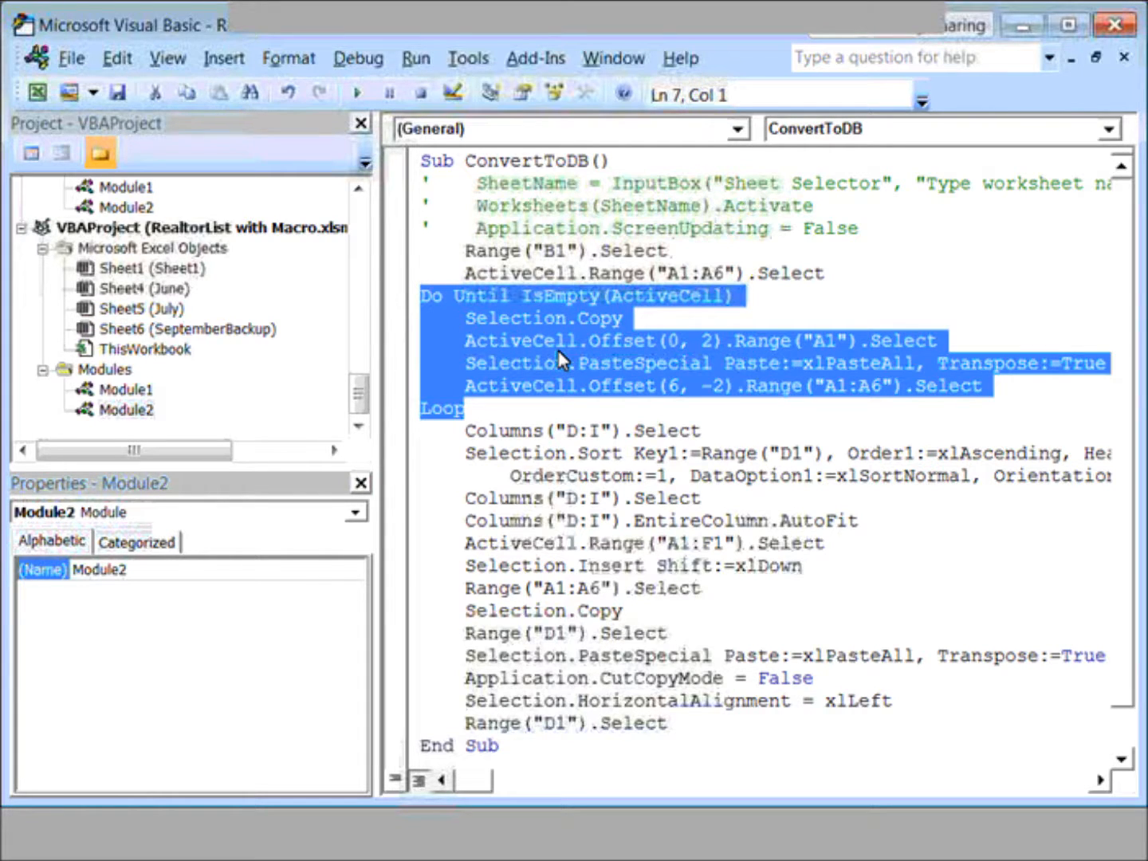
{"action": "left_click", "coordinate": [560, 362]}
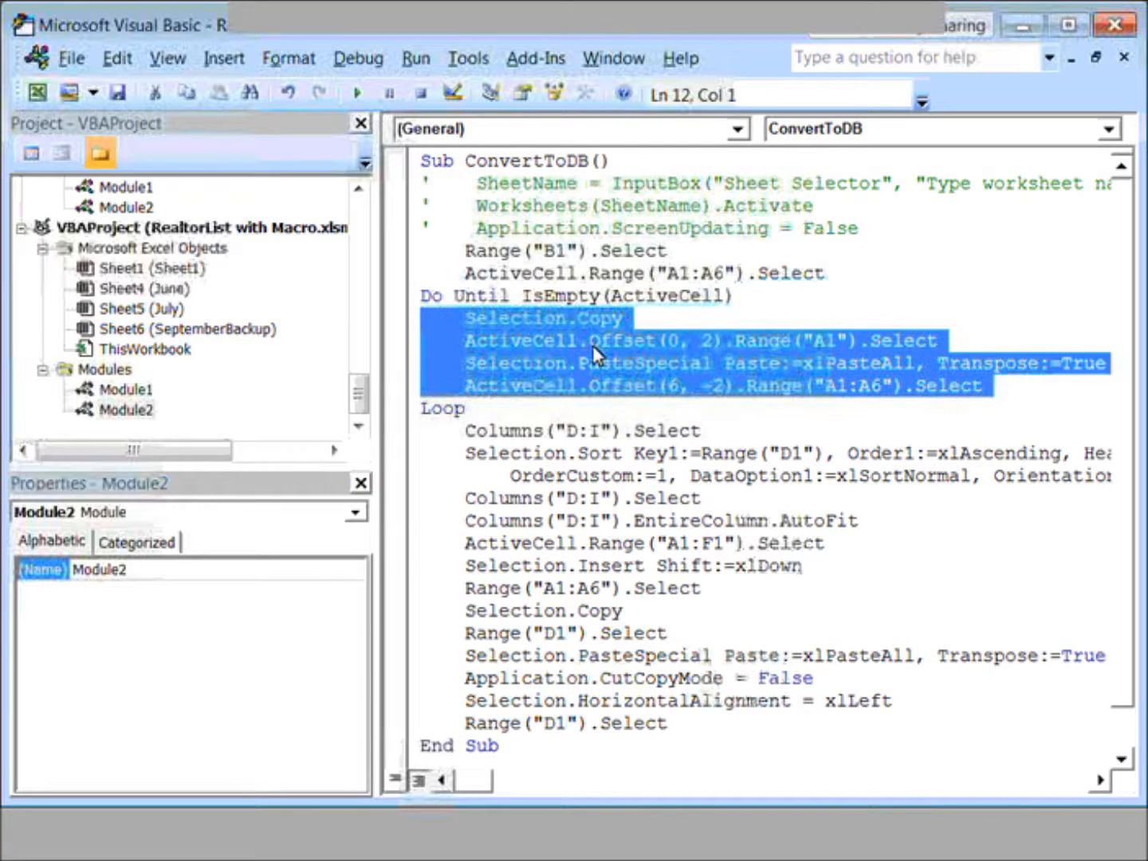
{"action": "mouse_move", "coordinate": [597, 374]}
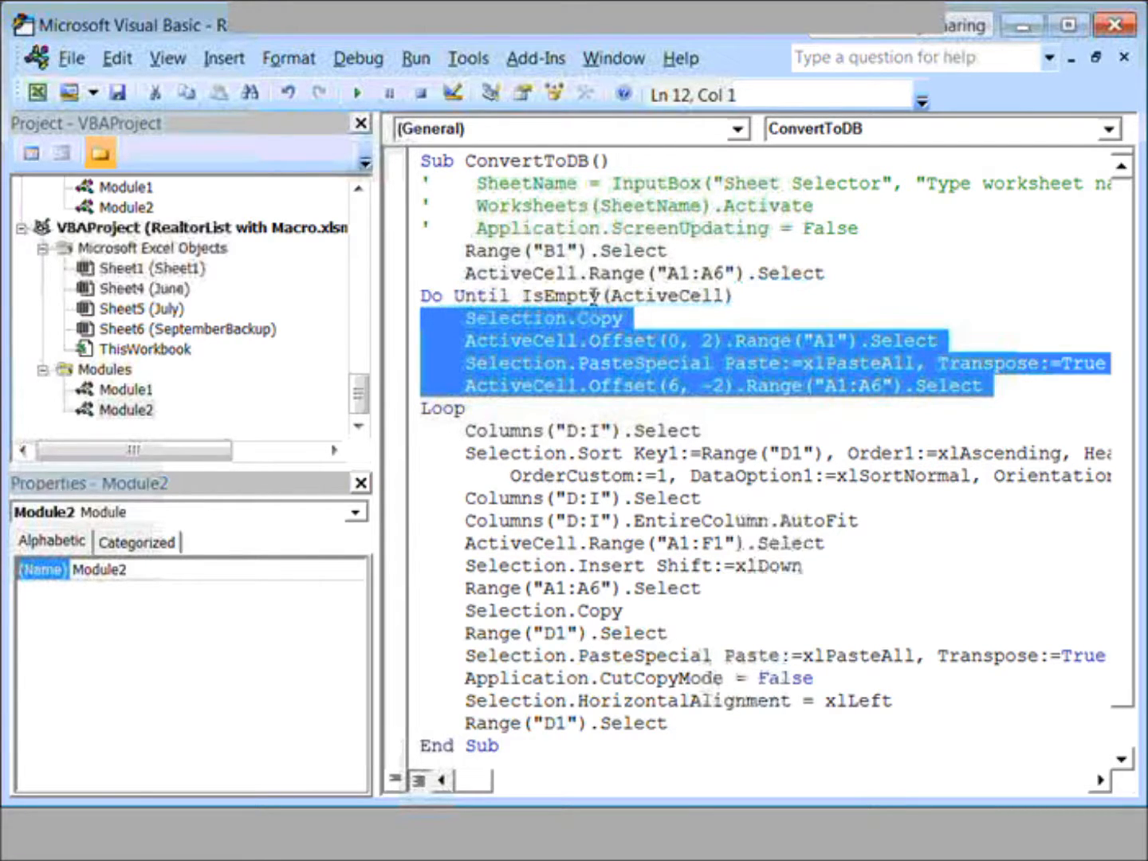
{"action": "left_click", "coordinate": [593, 340]}
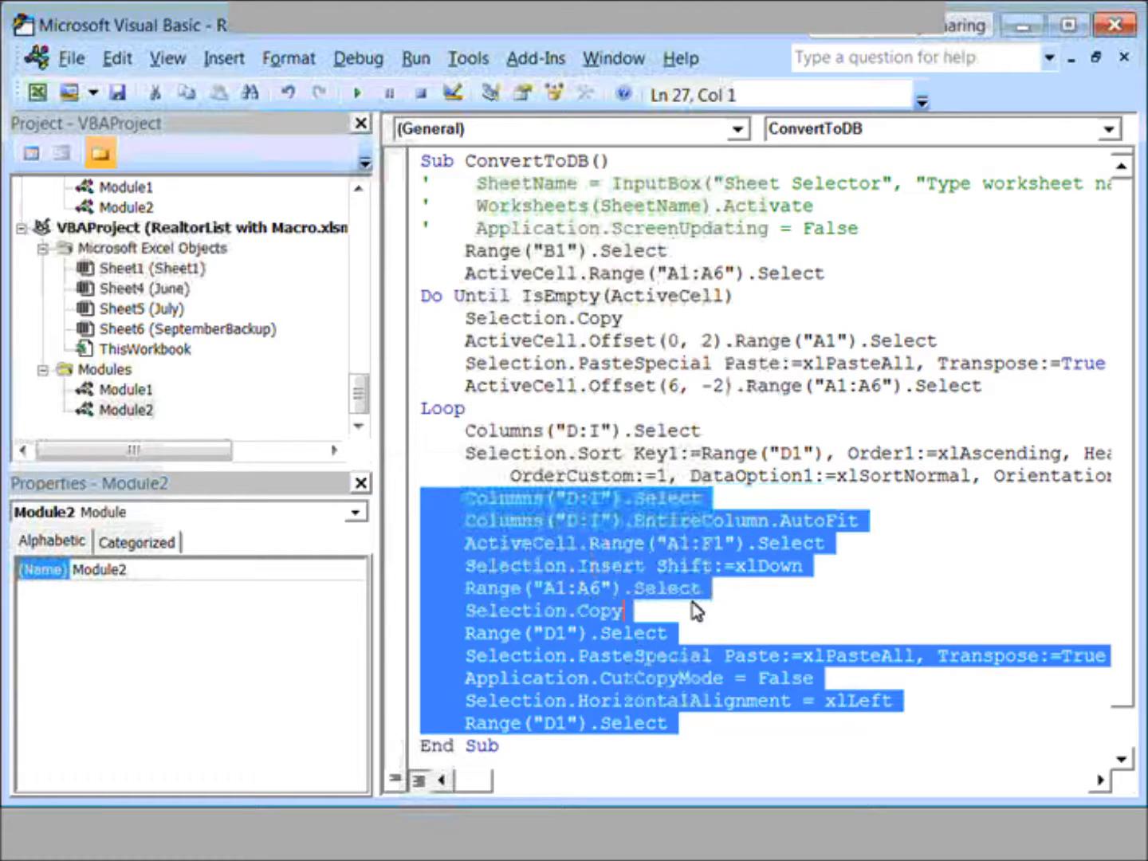
{"action": "left_click", "coordinate": [654, 633]}
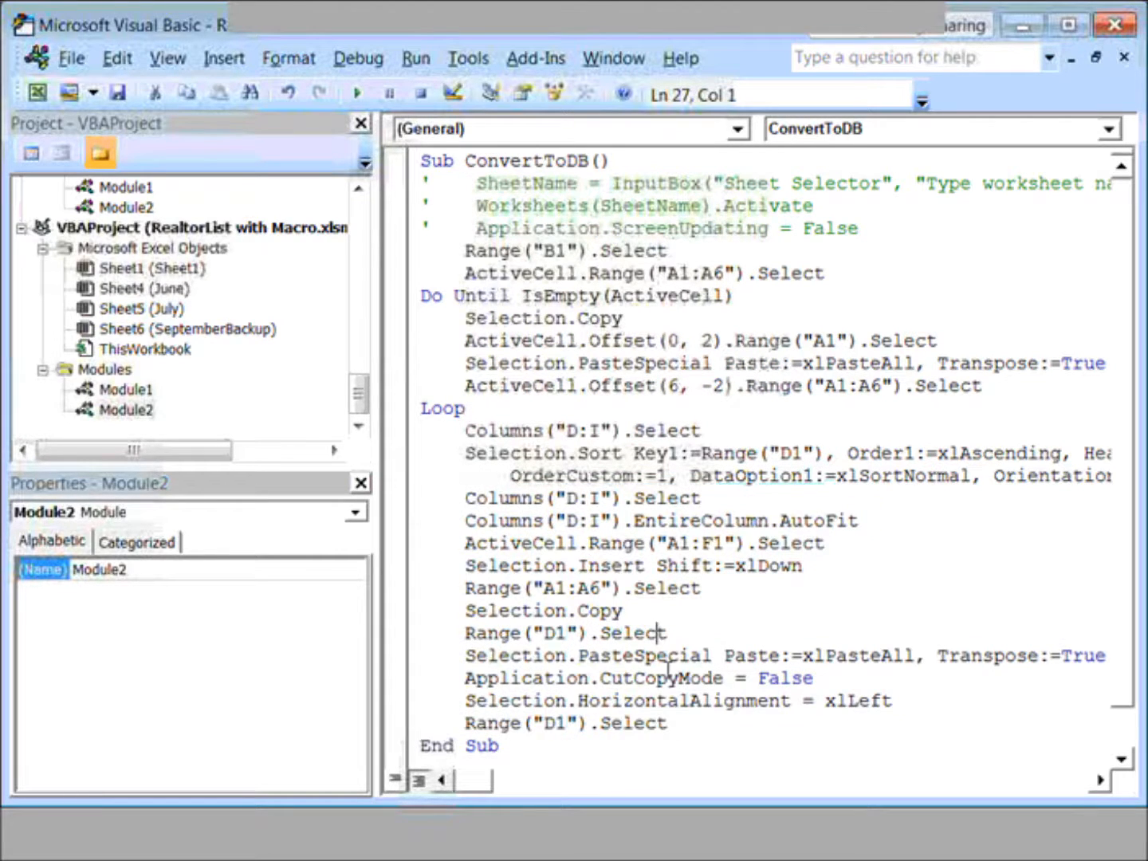
{"action": "left_click", "coordinate": [681, 722]}
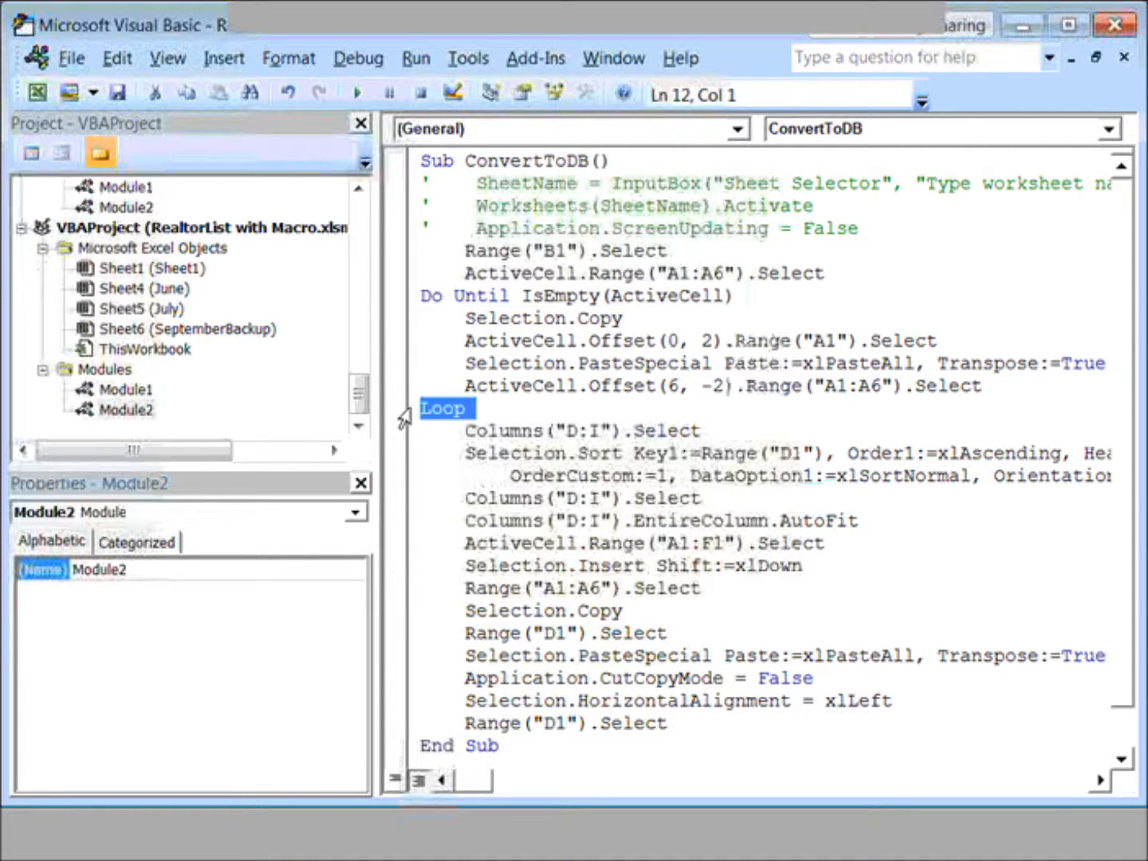
{"action": "mouse_move", "coordinate": [504, 446]}
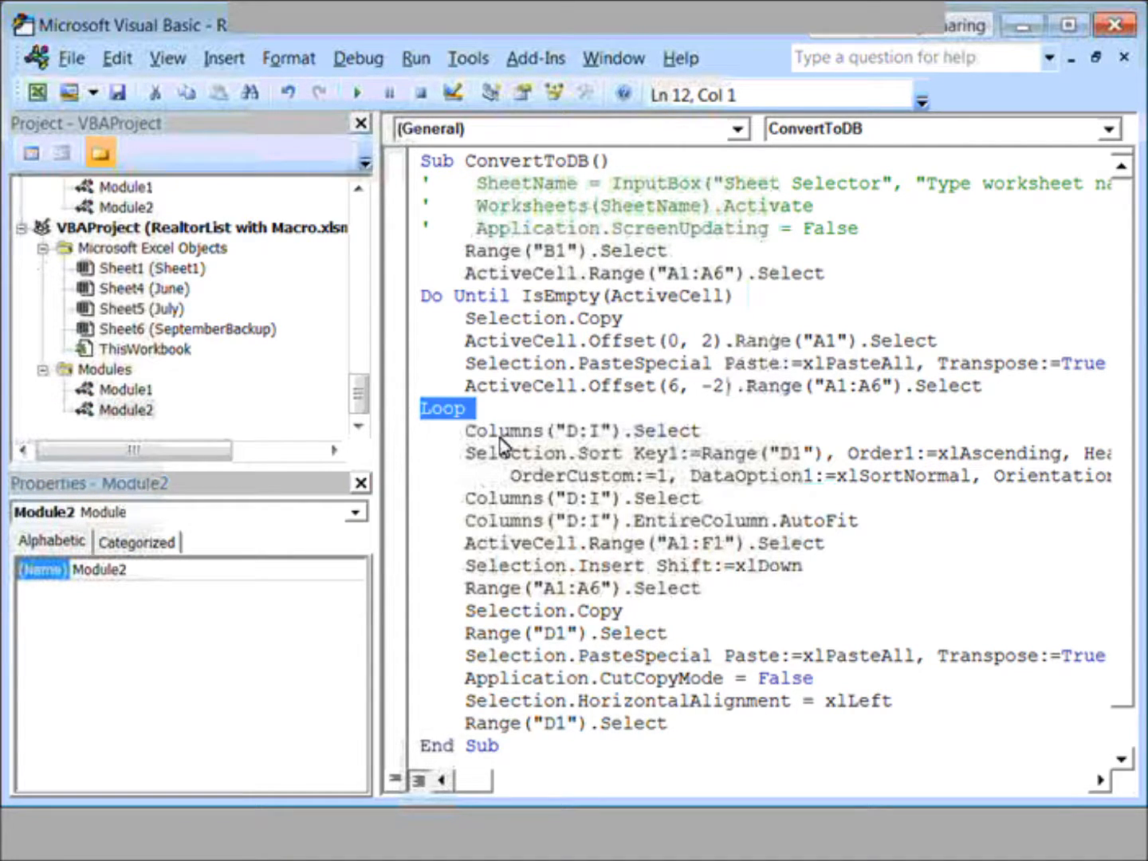
{"action": "left_click", "coordinate": [517, 542]}
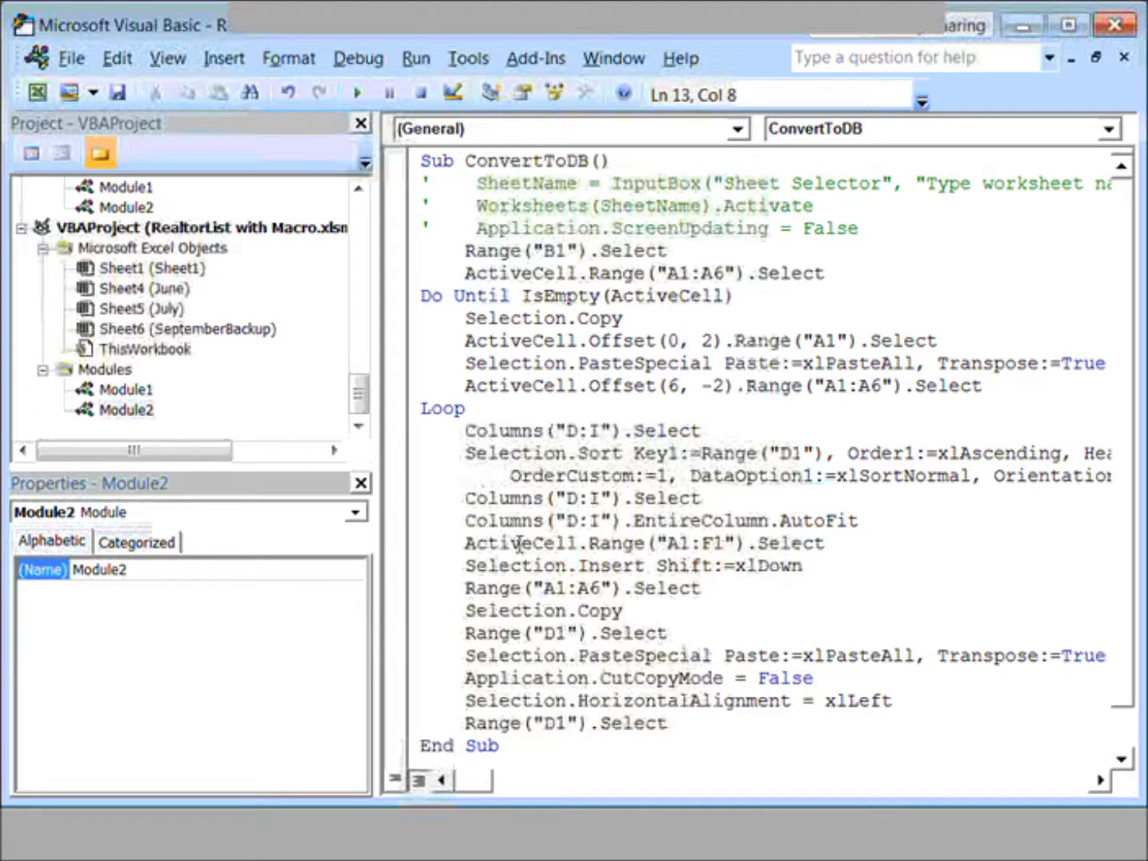